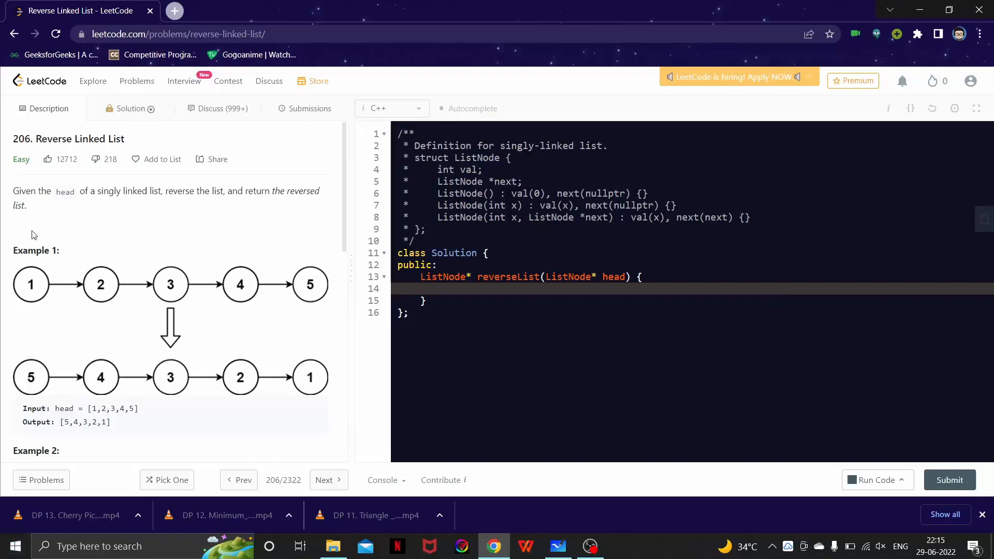
Switch to Whiteboard and add a text box listing the nodes 1 2 3 4 5 6 in a row
left_click(453, 289)
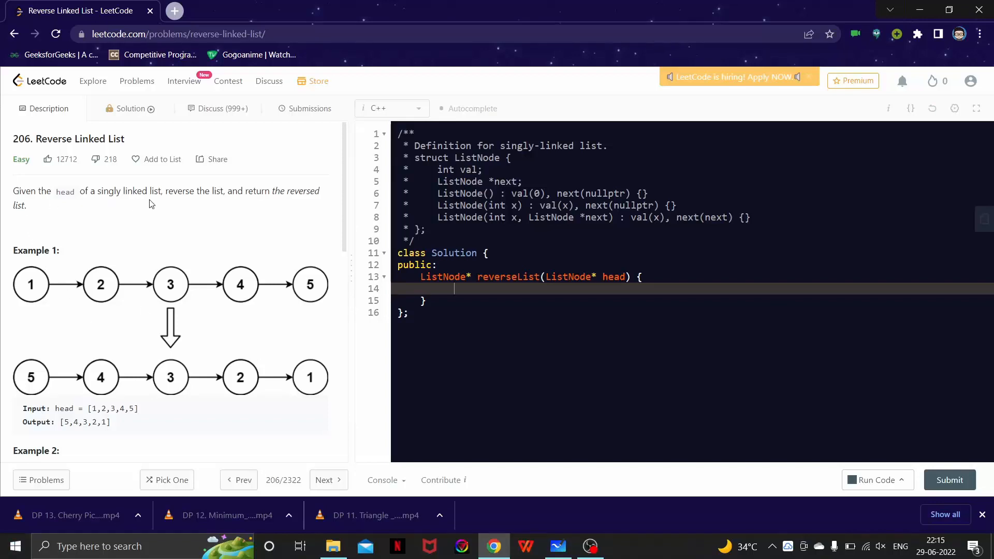
mouse_move(72, 232)
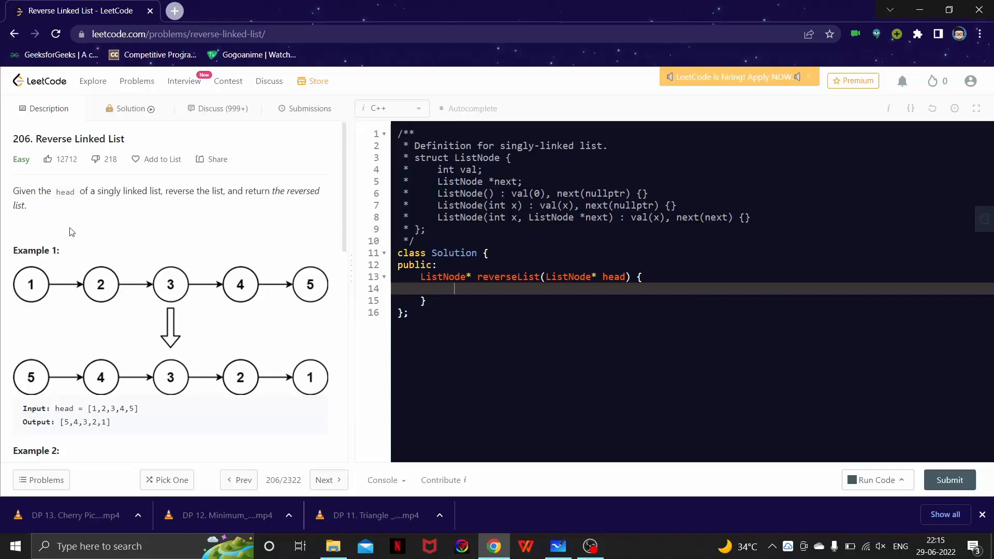
mouse_move(115, 219)
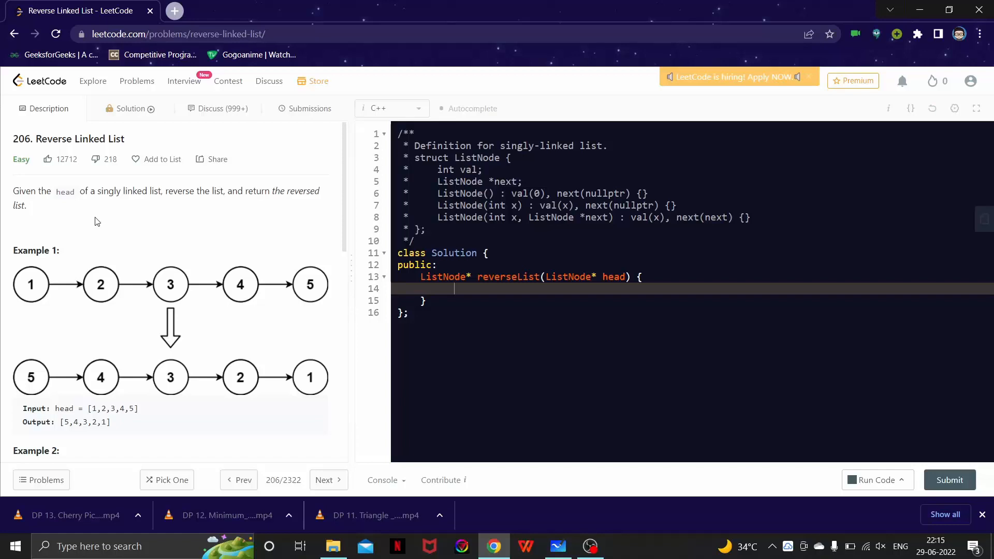
mouse_move(9, 299)
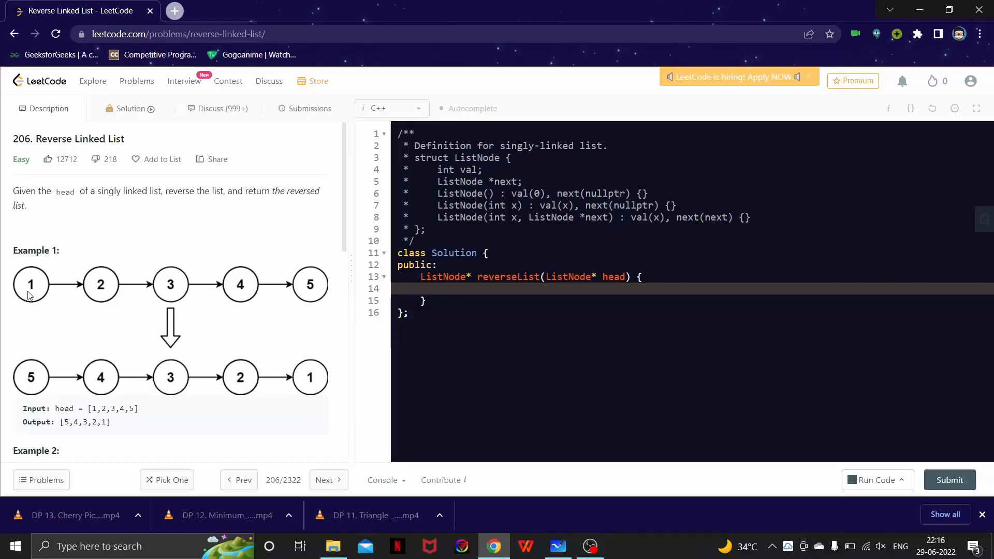
mouse_move(29, 277)
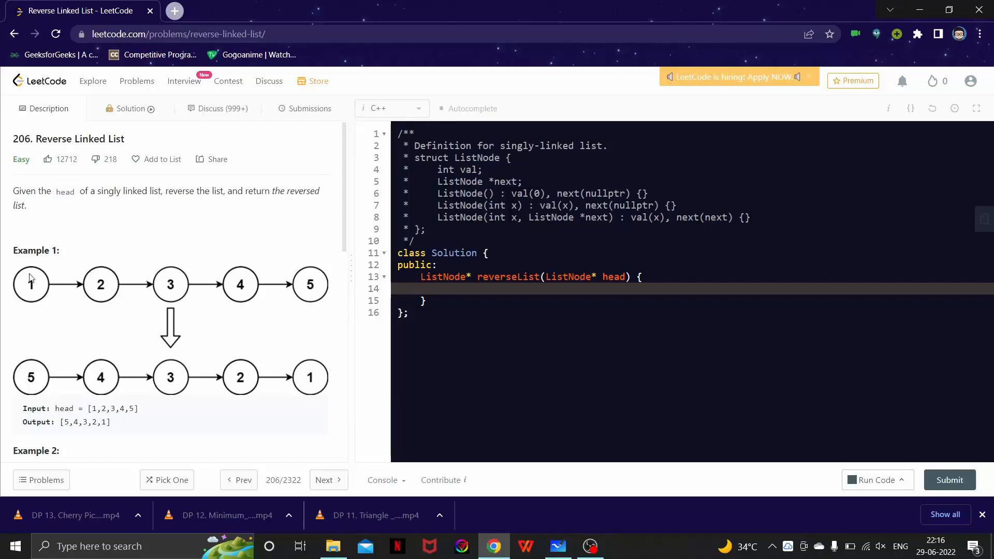
mouse_move(317, 290)
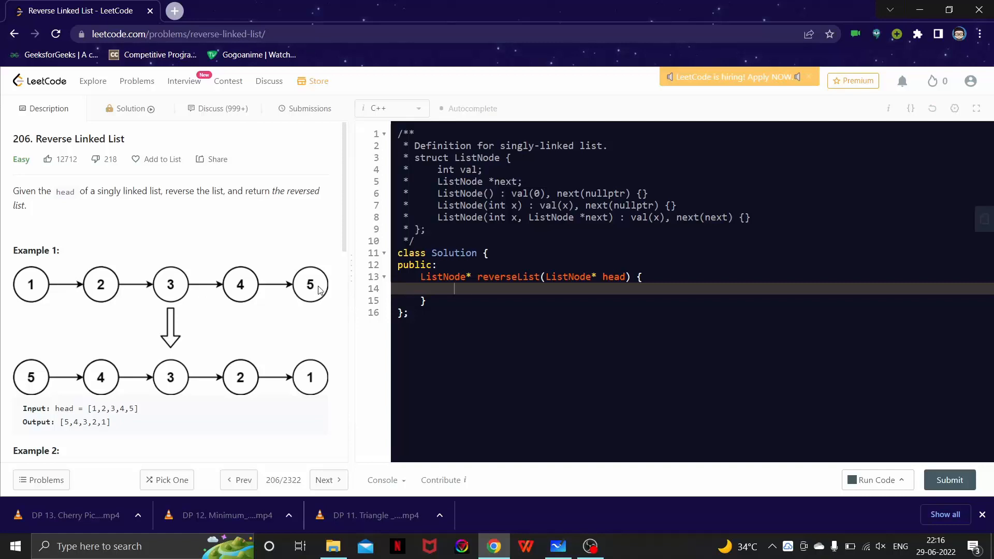
mouse_move(24, 380)
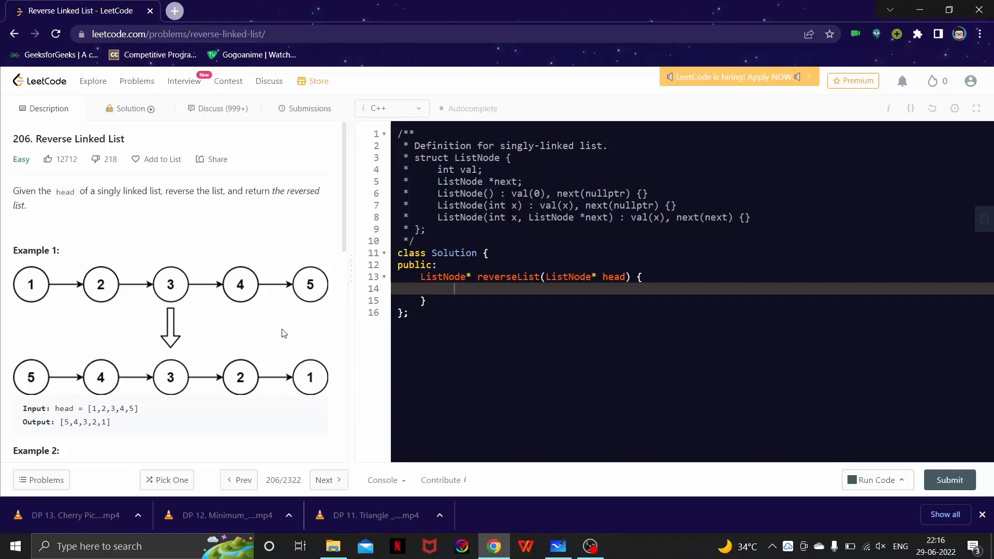
scroll("down", 3)
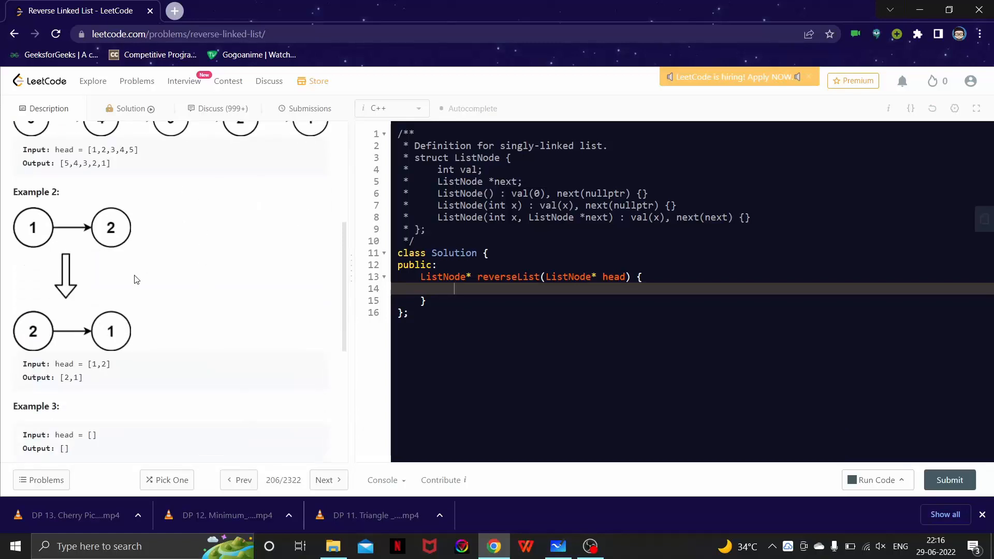
mouse_move(86, 320)
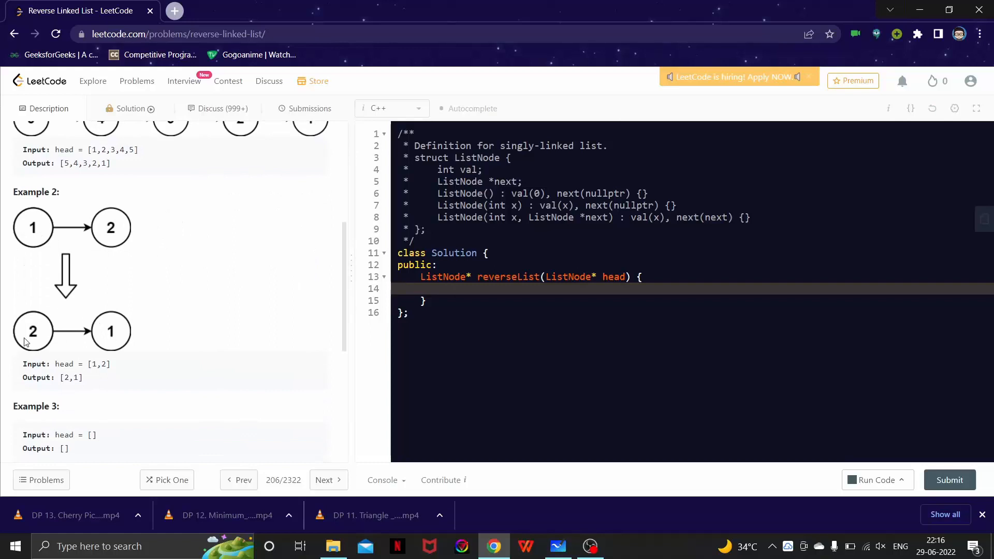
mouse_move(109, 335)
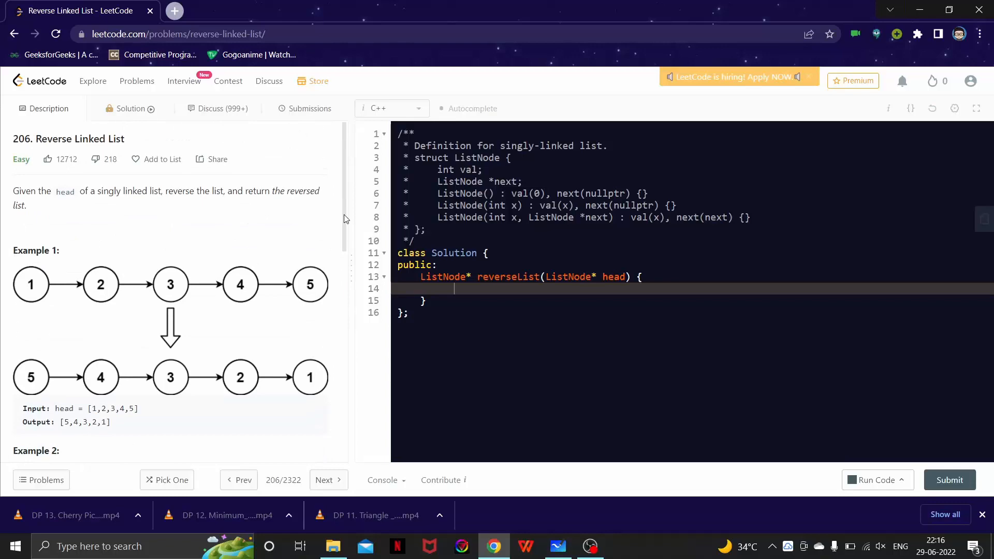
left_click(557, 545)
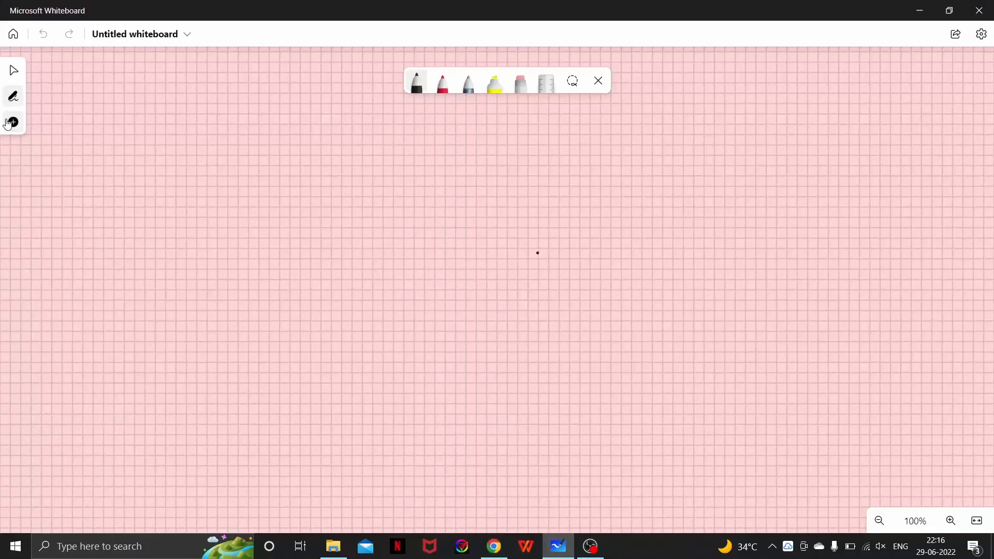
left_click(12, 122)
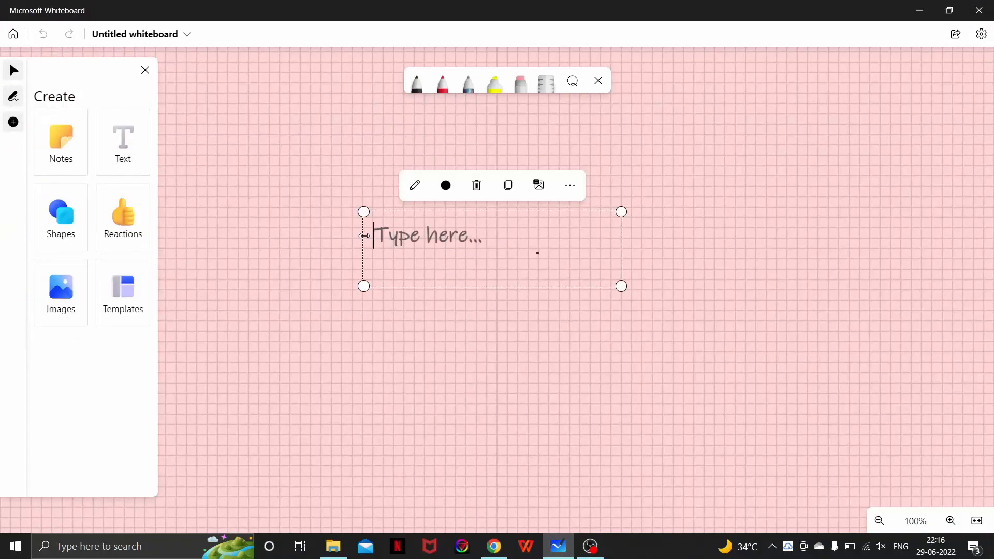
type("1      2")
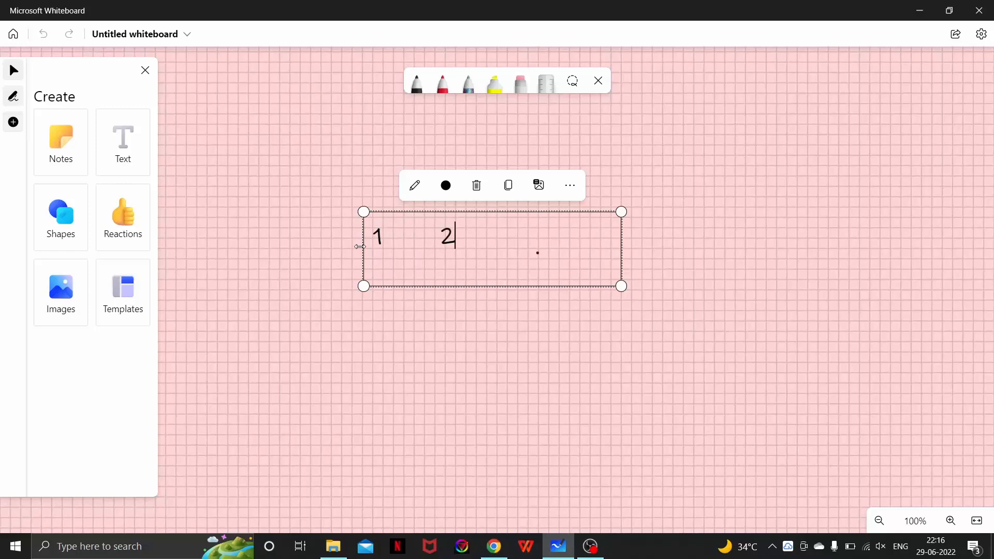
type("3")
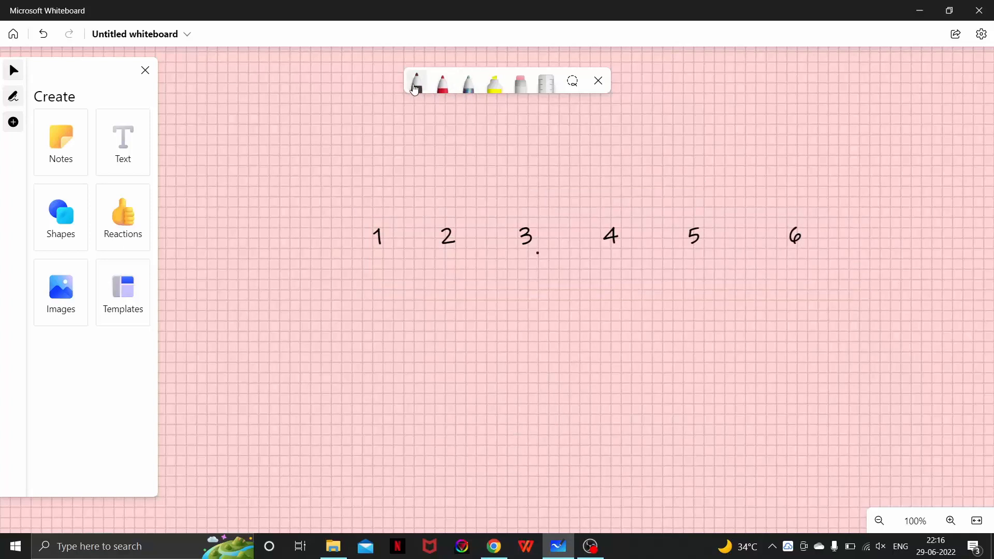
Draw arrows linking consecutive nodes 1→2→3→4→5→6
left_click_drag(393, 239, 427, 239)
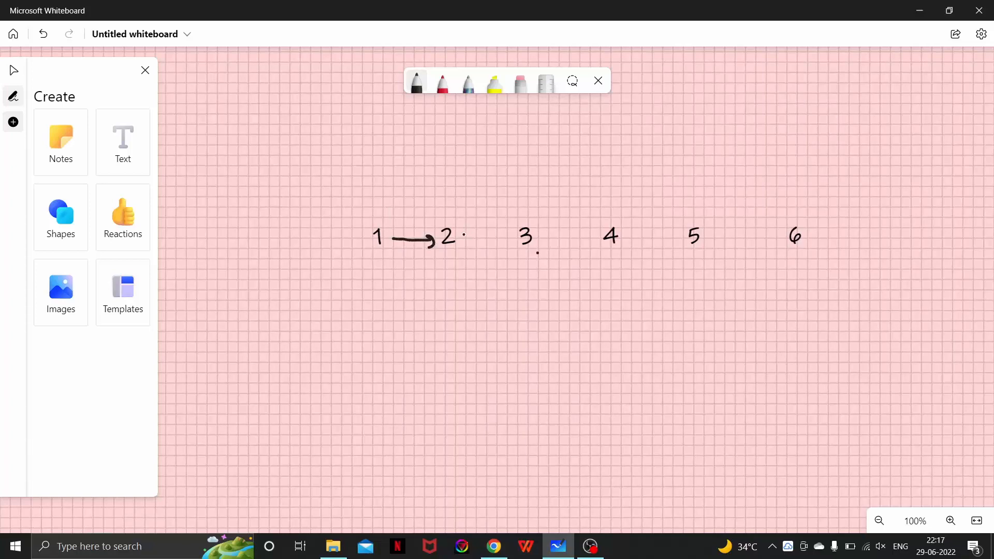
left_click_drag(463, 238, 504, 228)
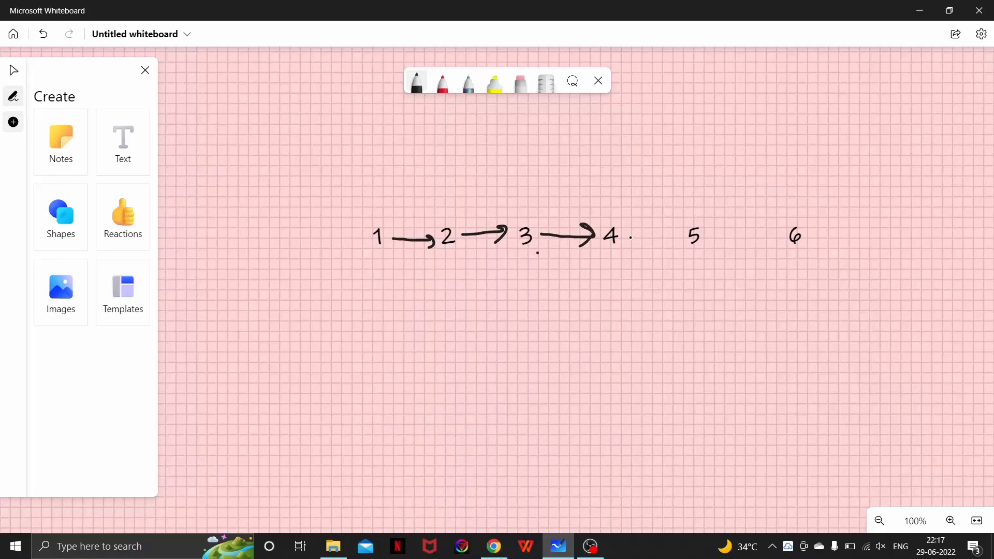
left_click_drag(625, 238, 678, 247)
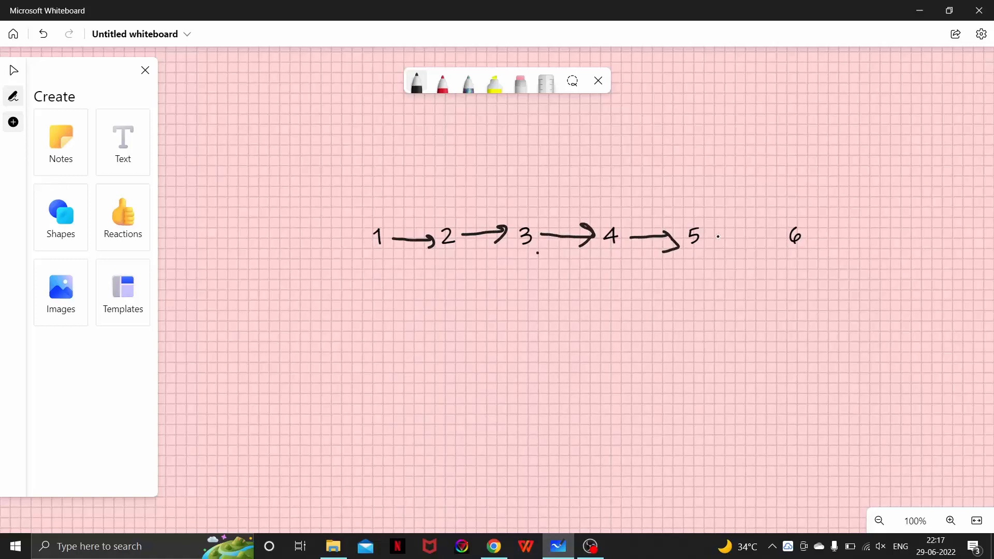
left_click_drag(716, 239, 789, 239)
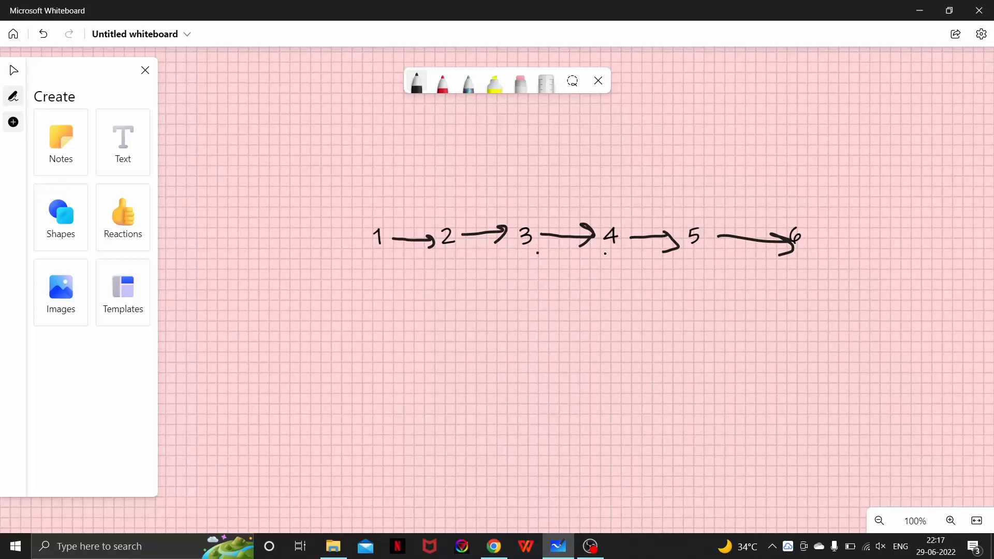
Draw a pointer arrow under node 4 labelled C
left_click_drag(609, 253, 588, 289)
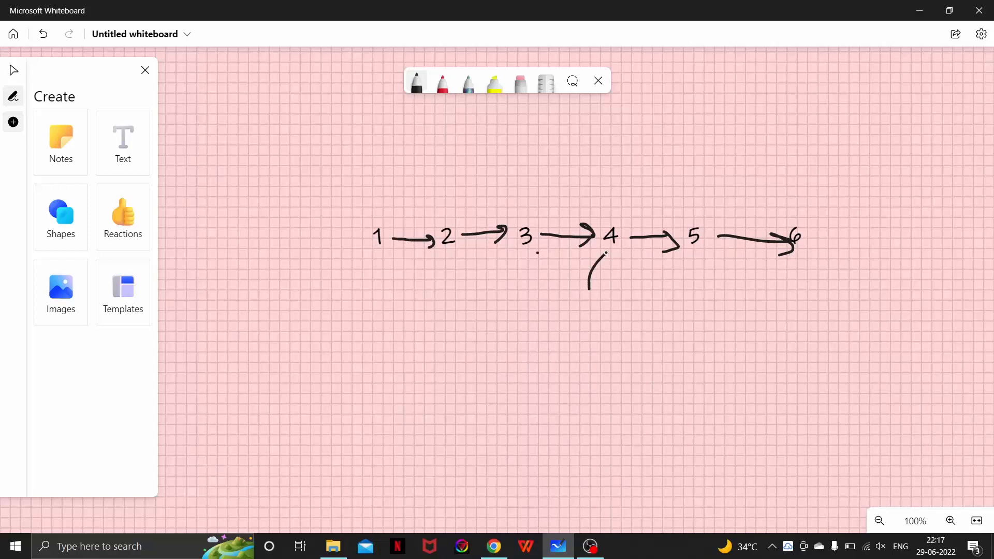
left_click_drag(599, 257, 609, 254)
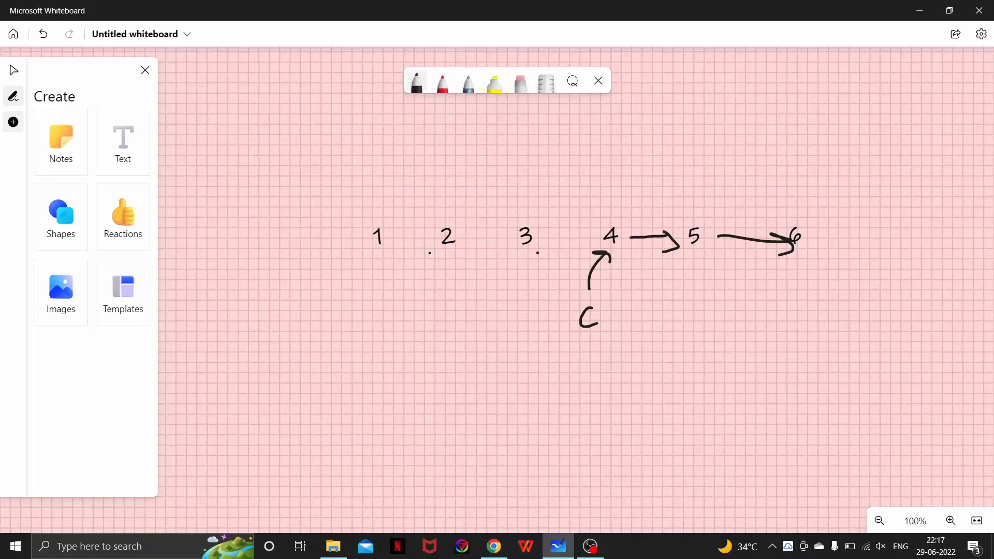
Draw reversed arrows 2→1, 3→2 and 4→3 between the nodes
left_click_drag(437, 239, 396, 244)
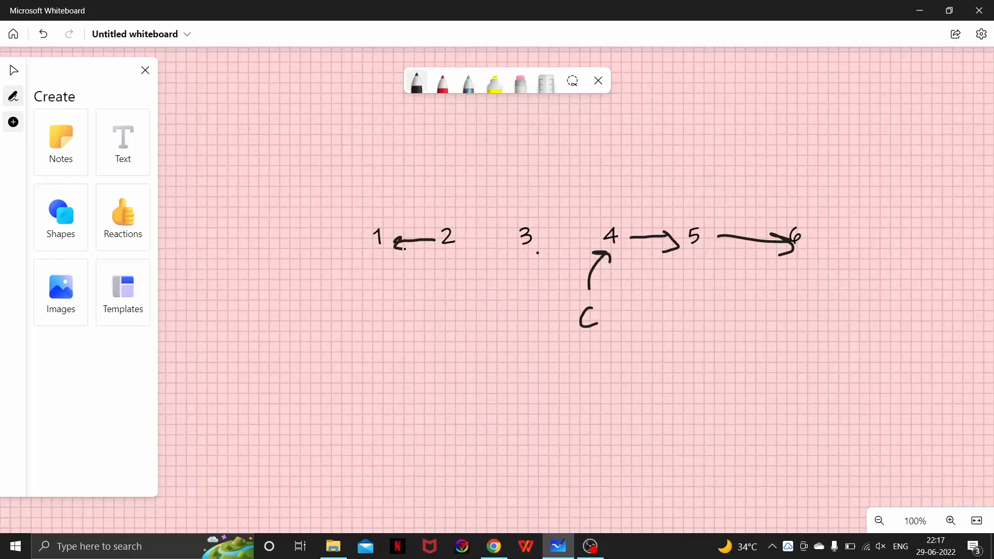
left_click_drag(469, 233, 504, 235)
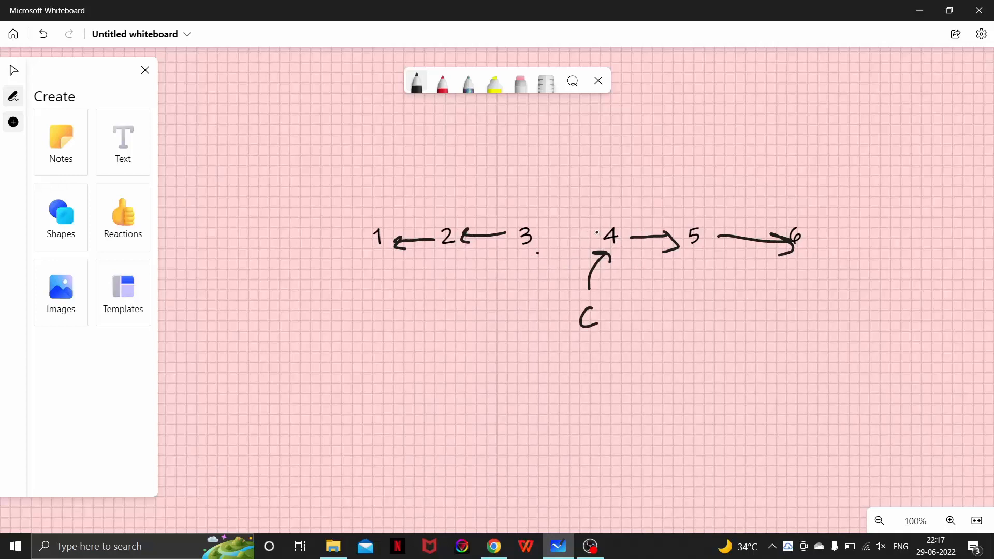
left_click_drag(599, 233, 543, 250)
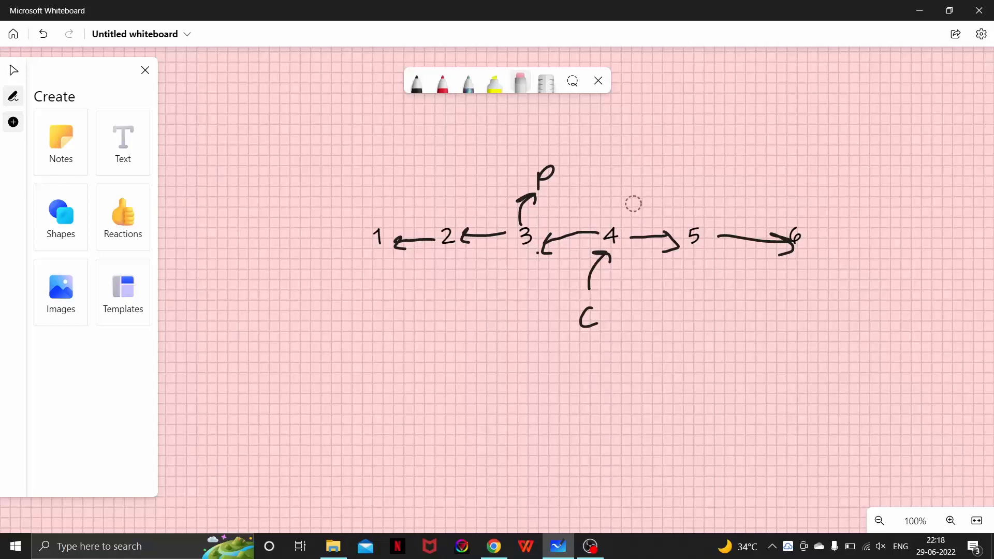
mouse_move(653, 207)
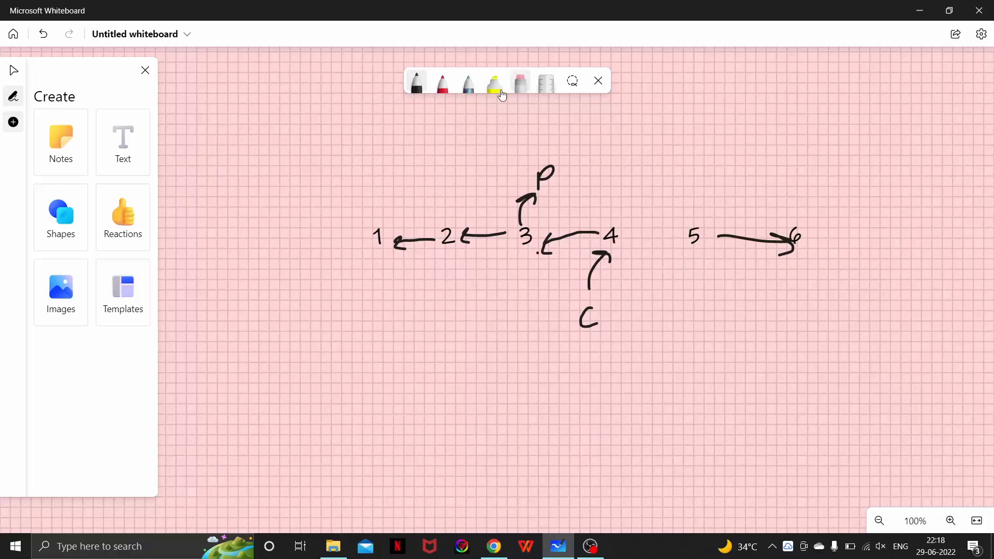
In black ink, write the note n = curr→n above node 5 with an arrow to it
left_click(493, 83)
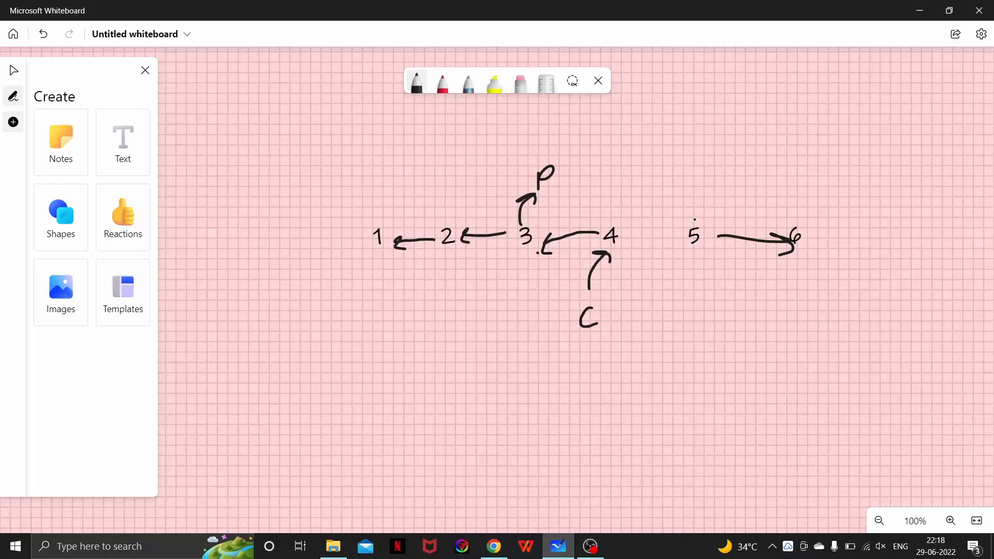
left_click_drag(687, 216, 690, 200)
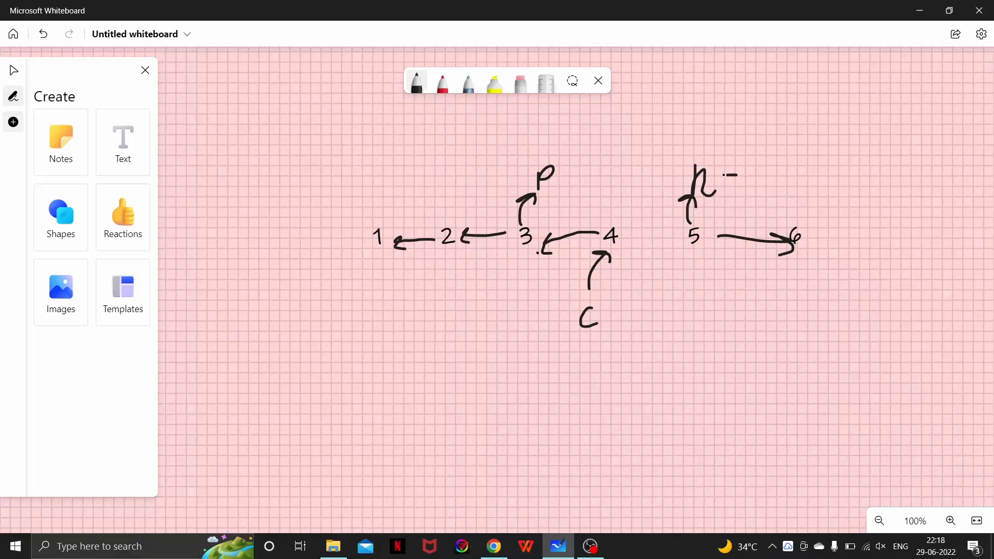
left_click_drag(720, 177, 752, 184)
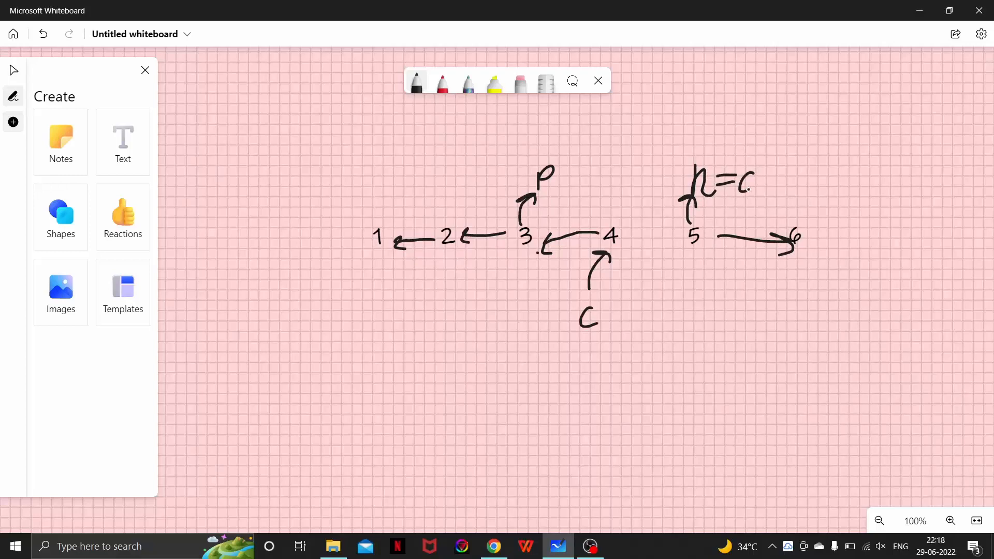
left_click_drag(757, 185, 776, 184)
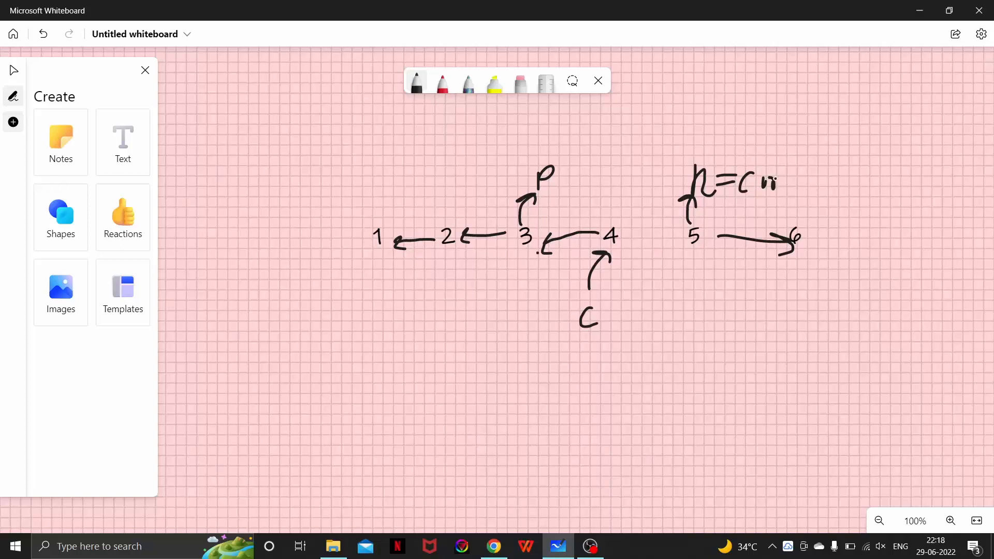
left_click_drag(776, 184, 809, 184)
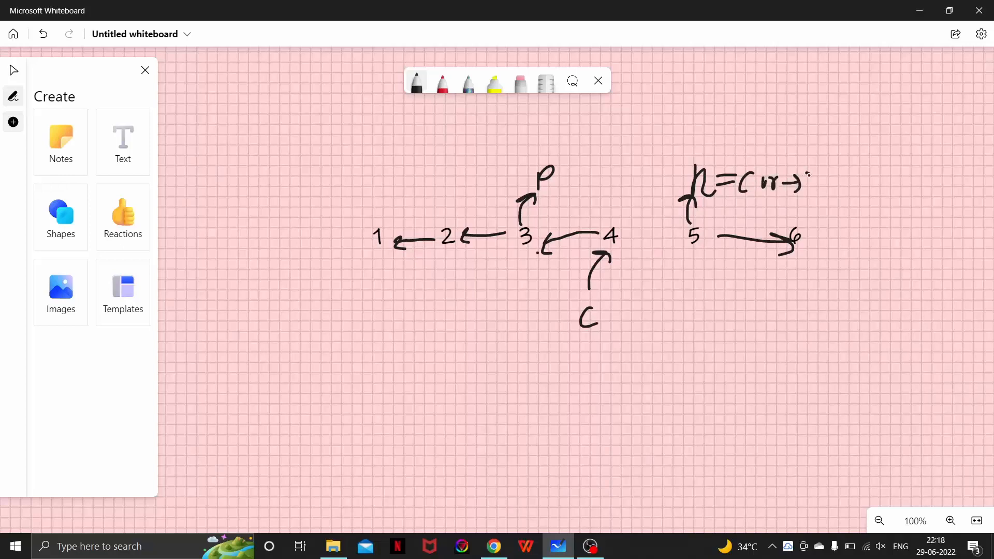
left_click_drag(811, 184, 836, 190)
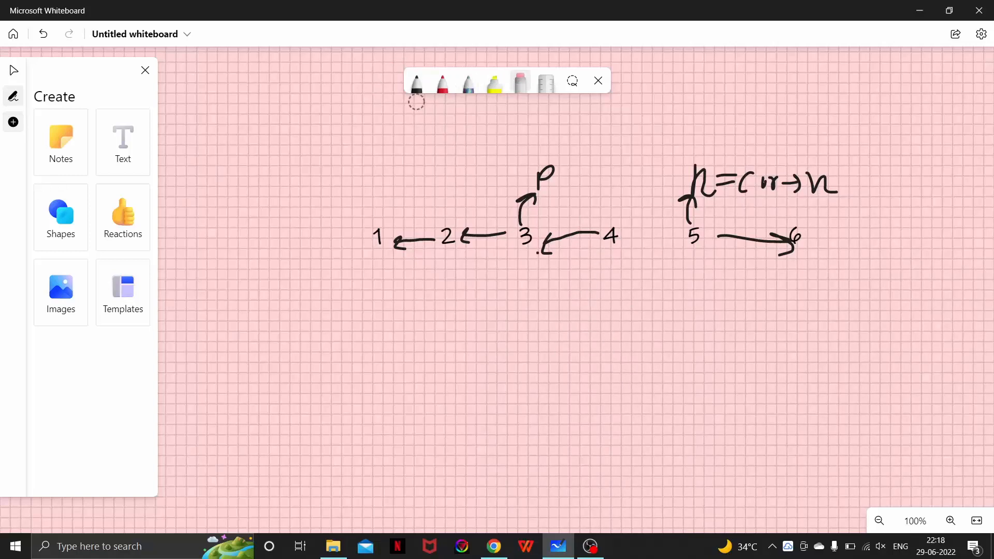
Draw a new C pointer arrow pointing up at node 5
left_click_drag(685, 263, 682, 281)
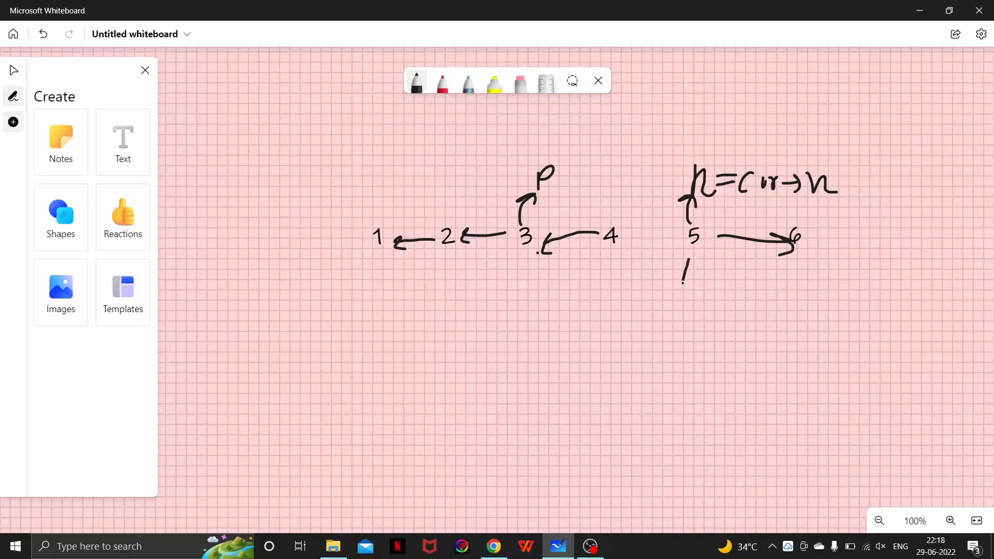
left_click_drag(683, 289, 690, 260)
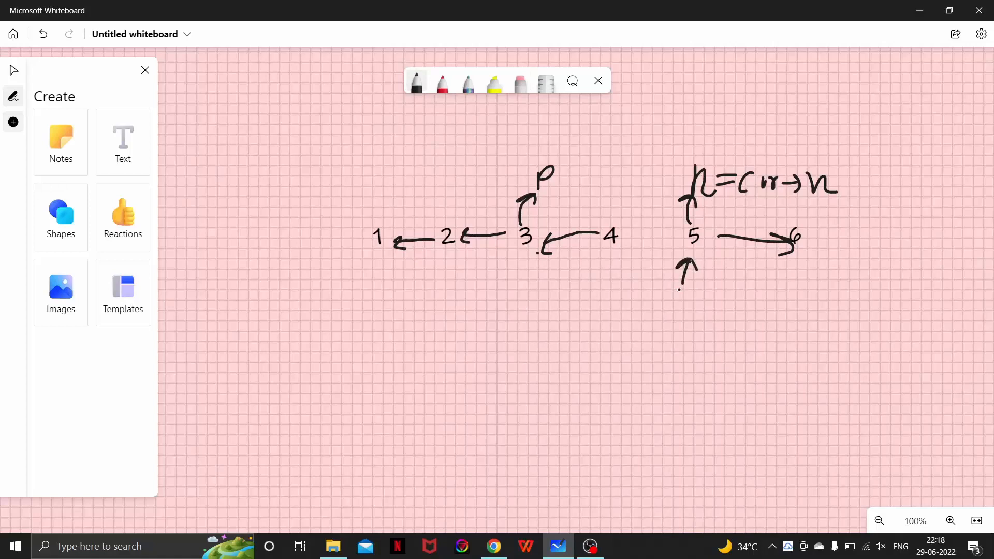
left_click_drag(691, 298, 675, 317)
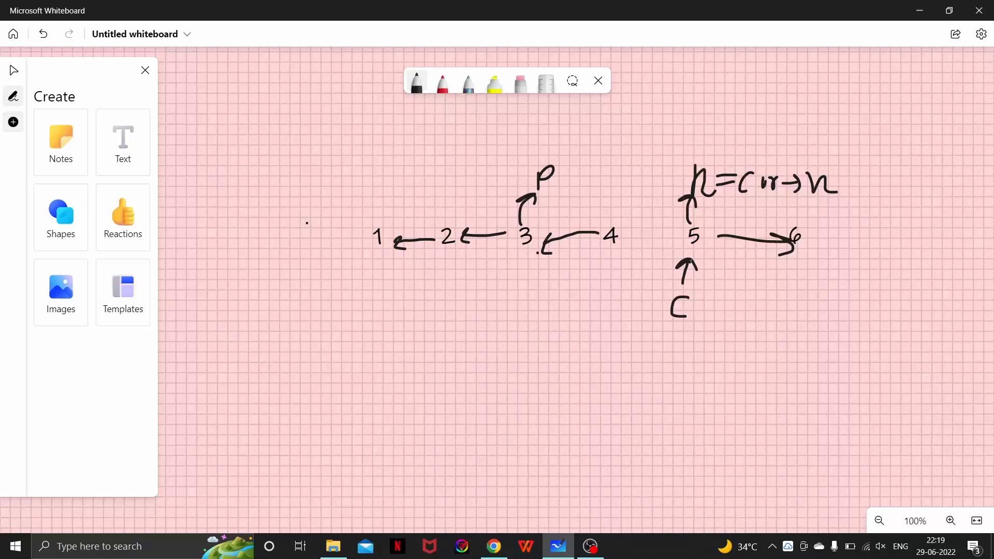
Write Pr = NULL to the left of the list beside node 1
left_click_drag(259, 170, 259, 203)
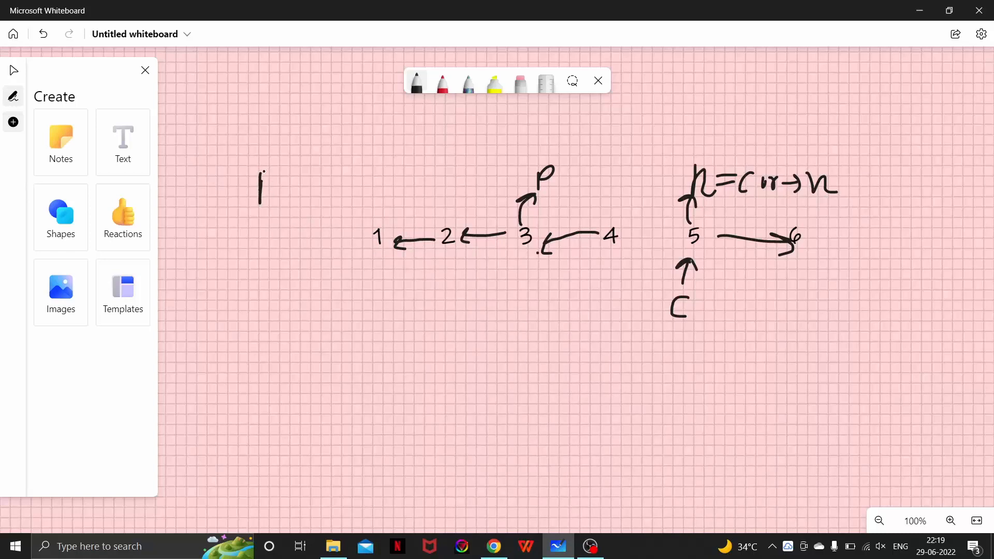
left_click_drag(257, 185, 322, 190)
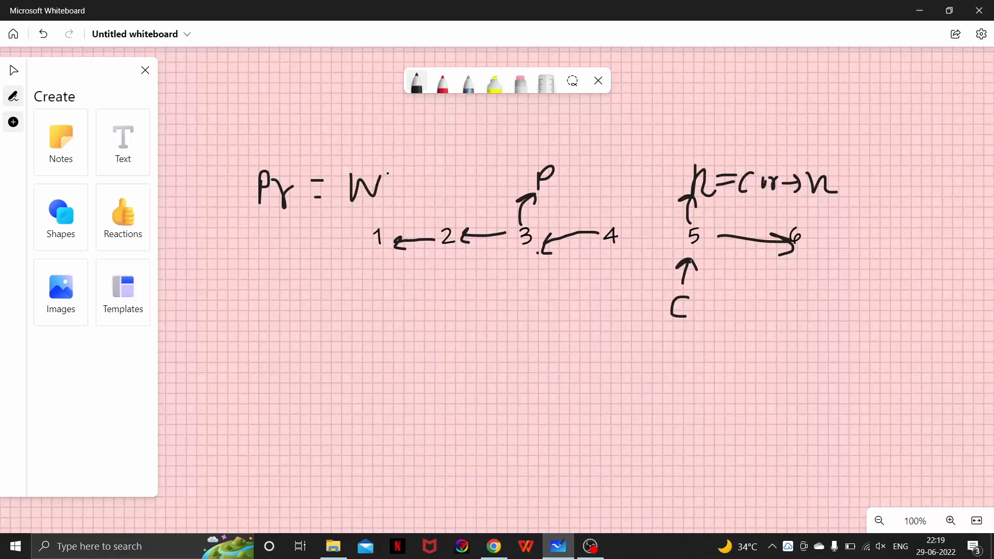
left_click_drag(379, 190, 419, 191)
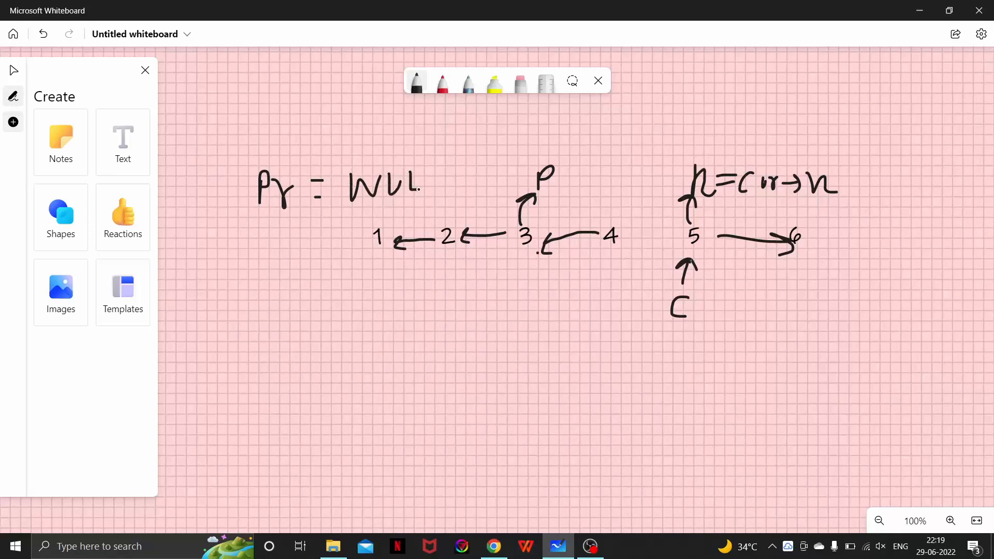
left_click_drag(418, 184, 437, 190)
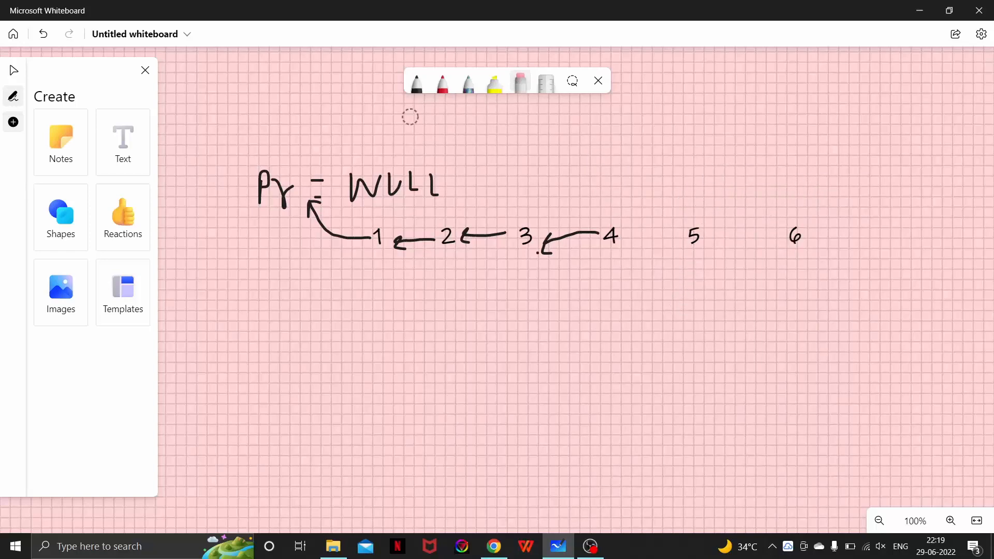
Draw a reversed arrow from node 5 to 4 and a pointer arrow up at node 6
left_click(416, 83)
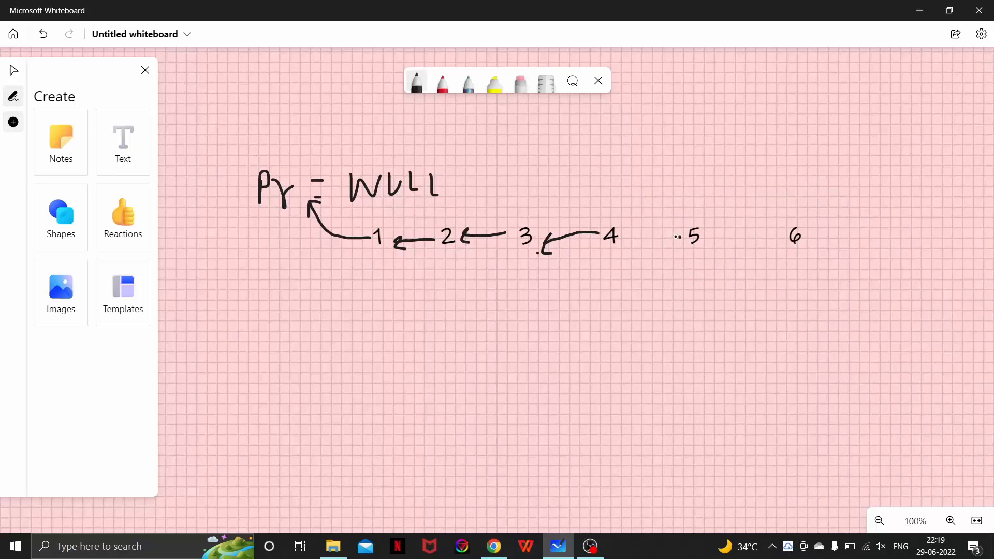
left_click_drag(694, 236, 633, 236)
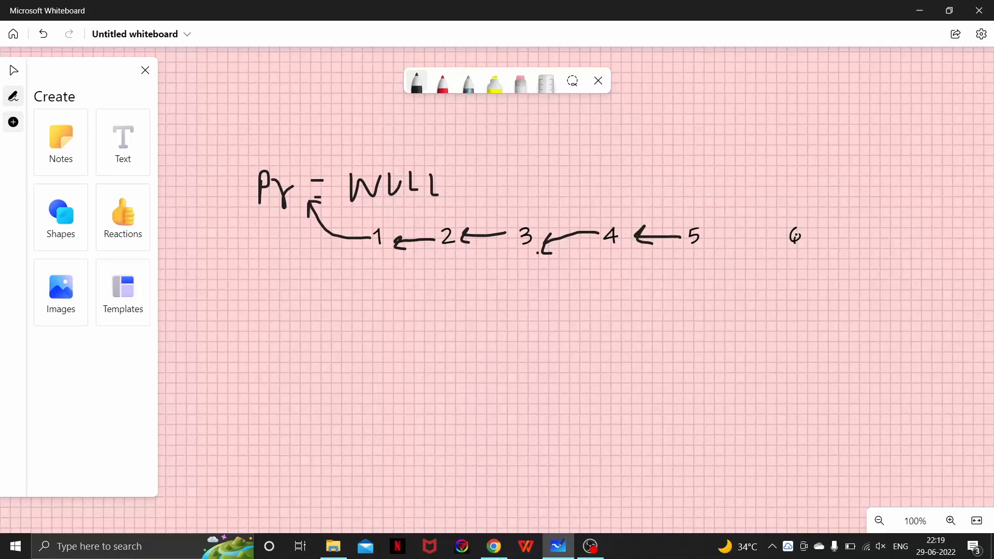
left_click_drag(789, 244, 790, 278)
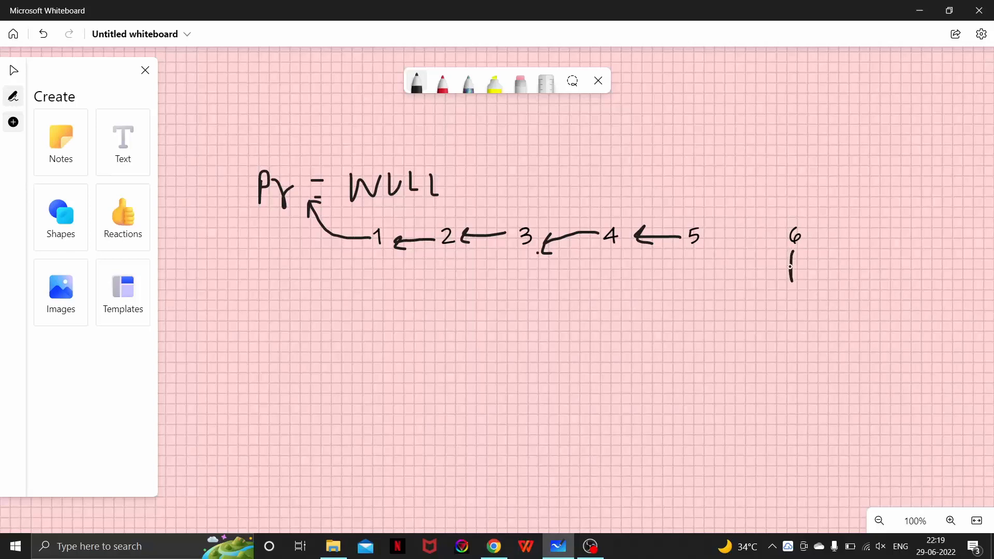
left_click_drag(791, 278, 789, 254)
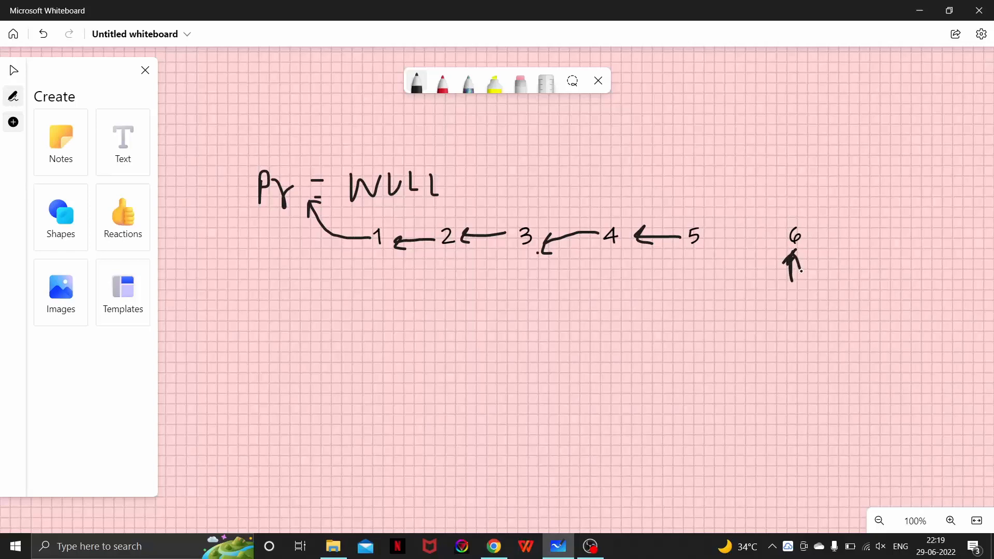
Label the node-6 pointer curr and draw an arrow from node 6 to the right
left_click_drag(776, 298, 818, 295)
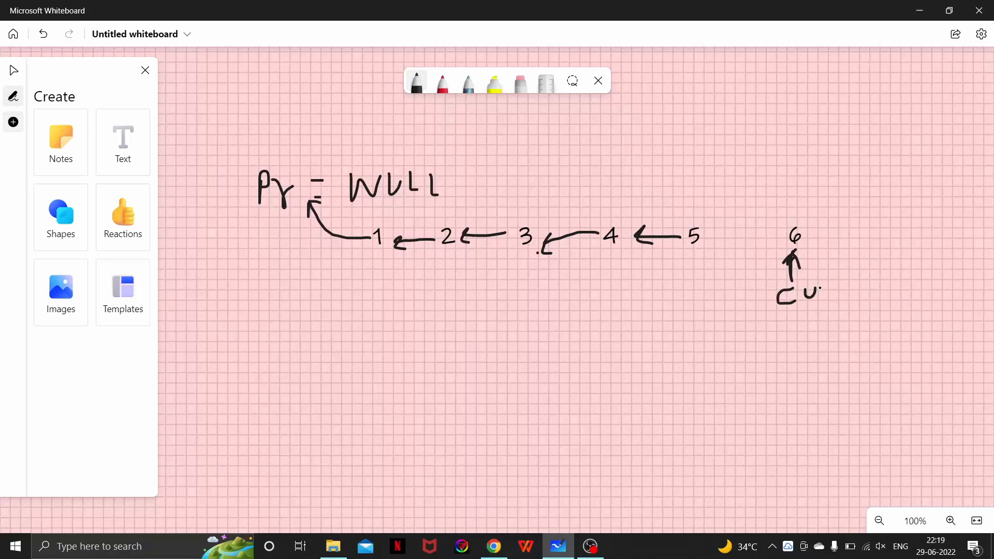
left_click_drag(808, 289, 836, 298)
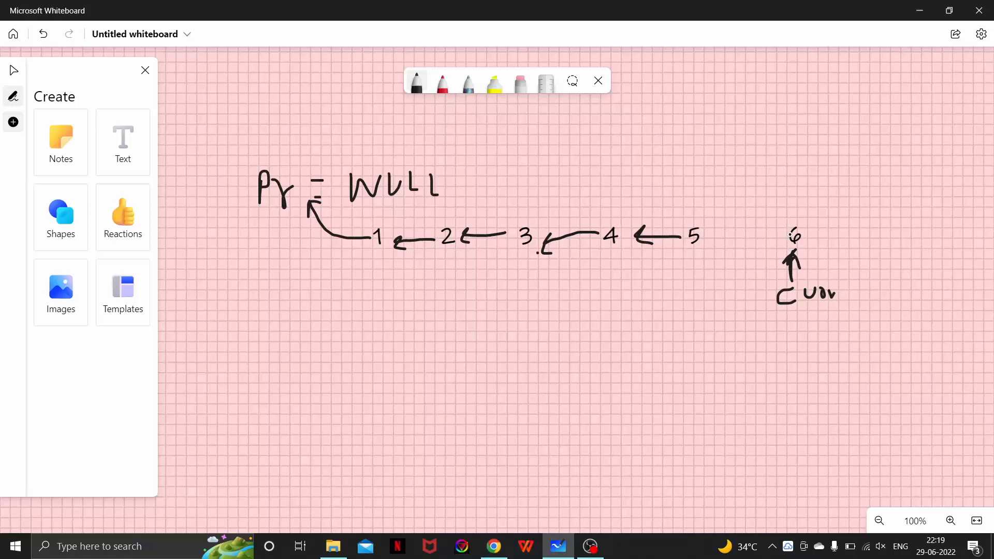
left_click_drag(800, 235, 827, 235)
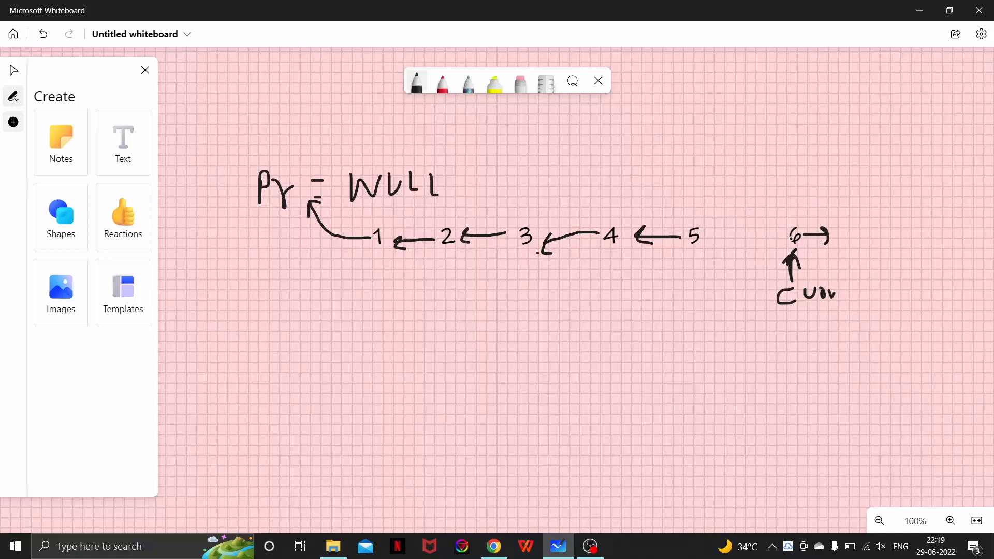
left_click_drag(704, 231, 786, 238)
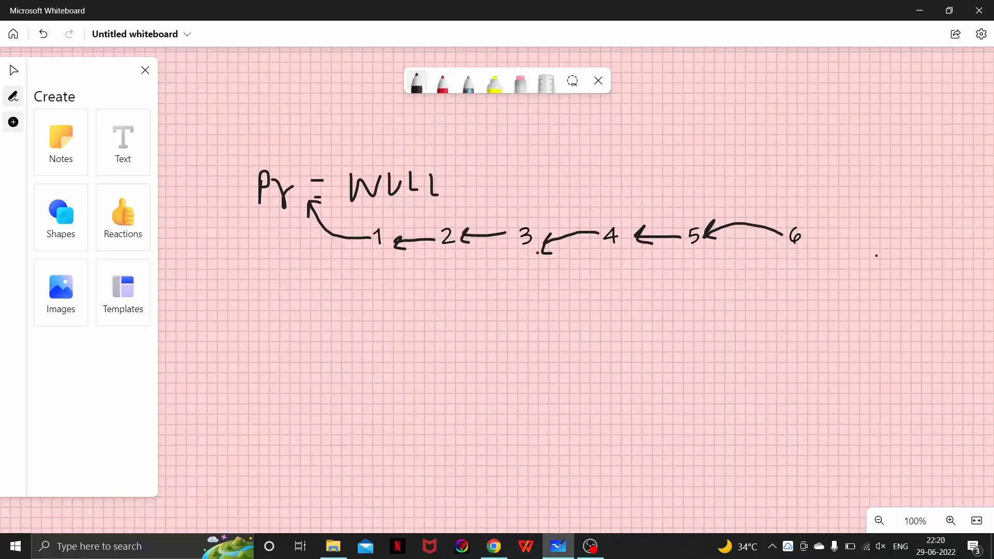
Write NULL with curr right of node 6, mark and circle P above 6, and draw a long left arrow
left_click_drag(846, 228, 871, 257)
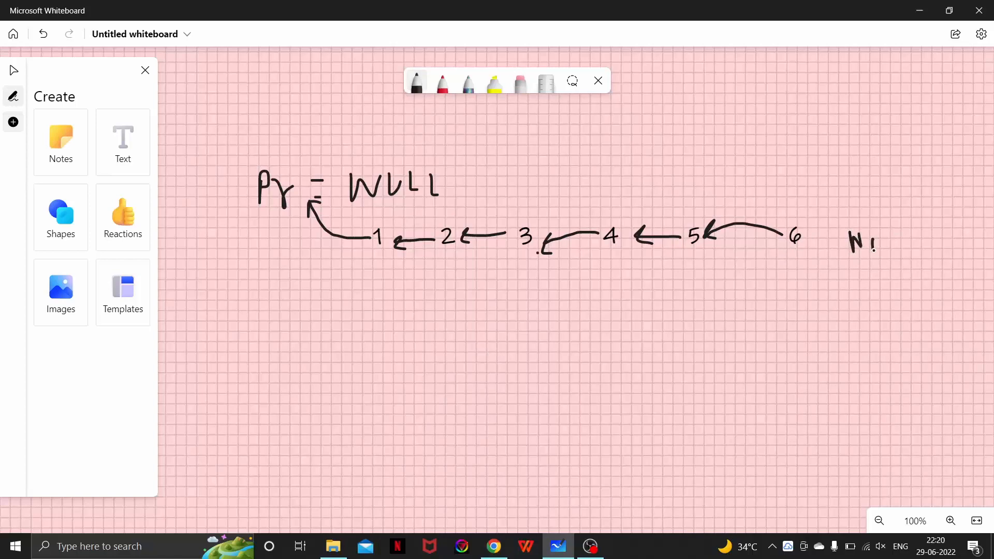
left_click_drag(849, 248, 919, 247)
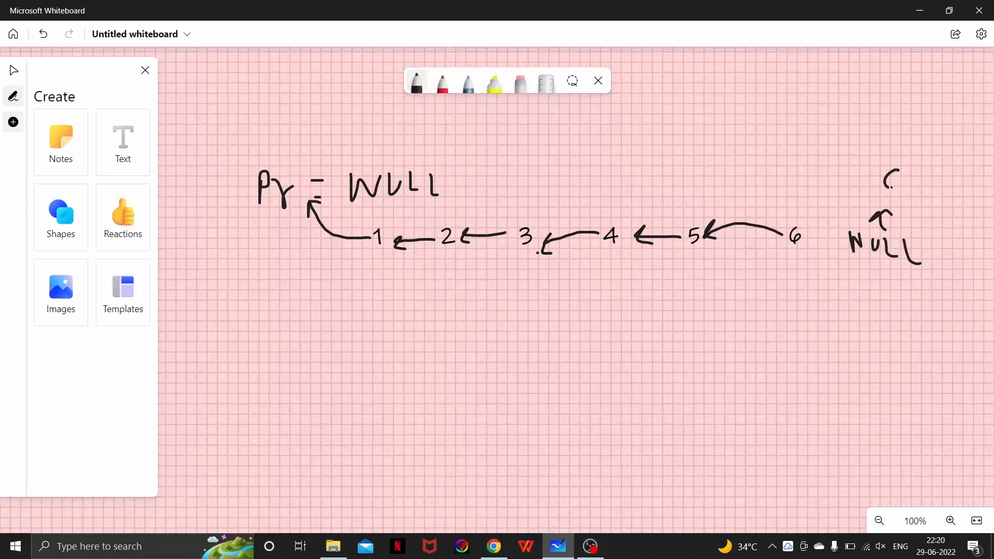
left_click_drag(887, 180, 932, 185)
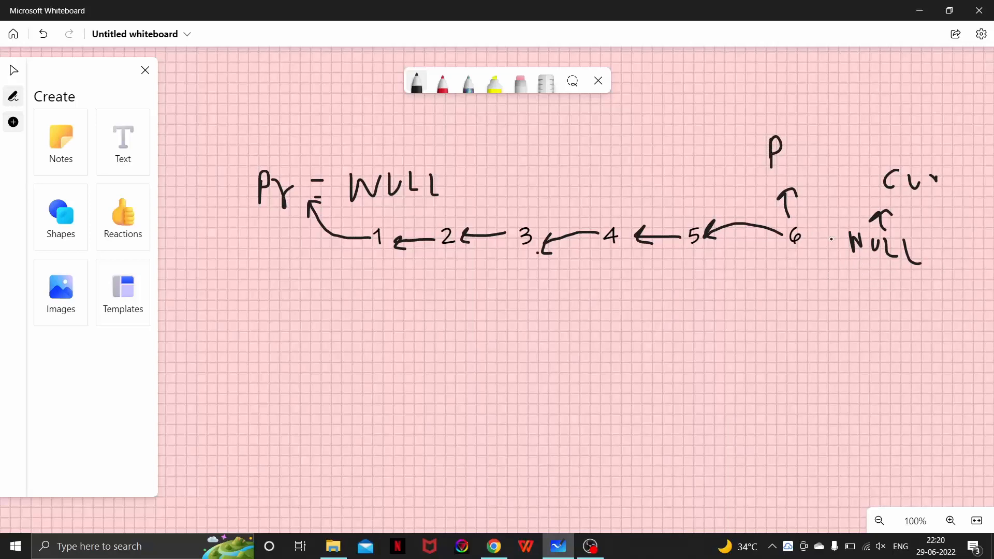
left_click_drag(747, 137, 801, 117)
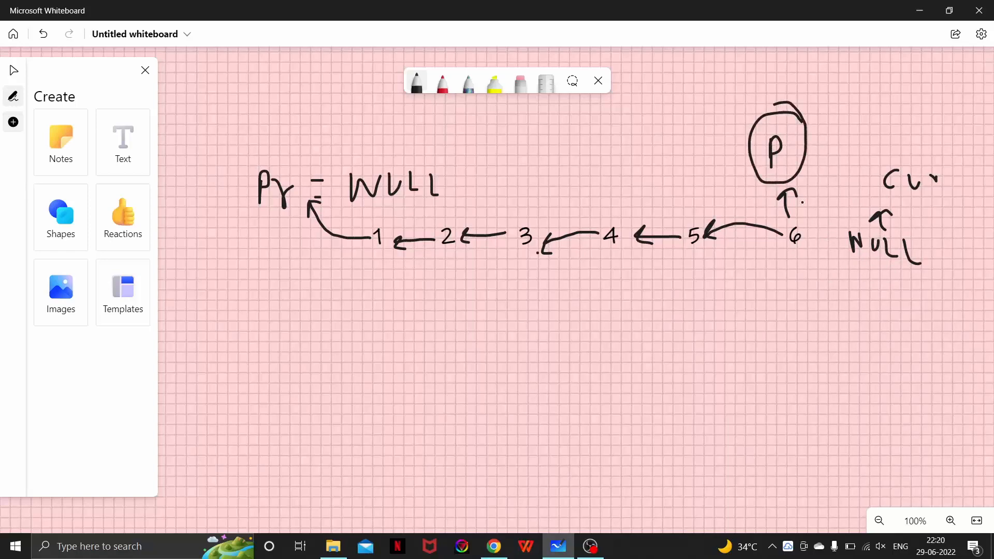
left_click_drag(715, 266, 803, 260)
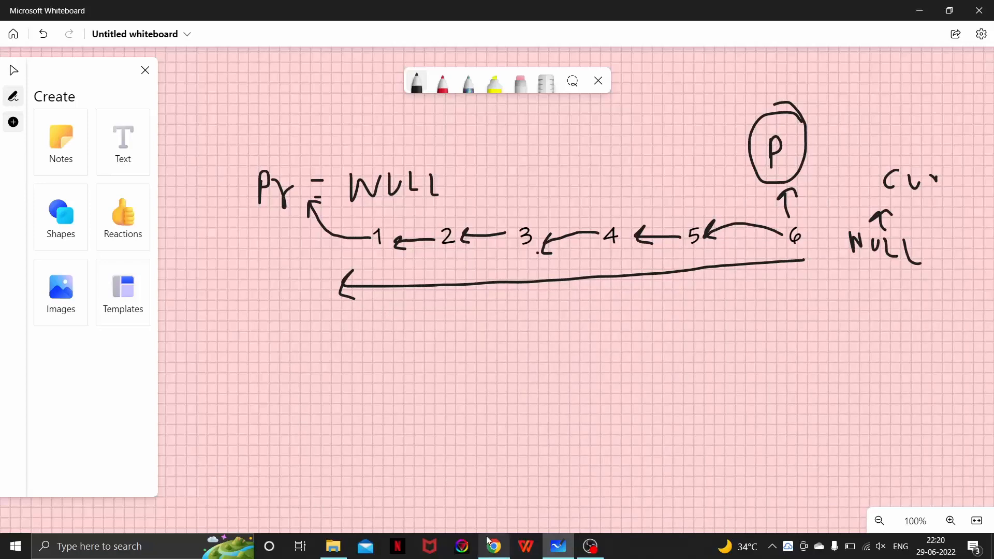
Back in LeetCode, declare ListNode *curr = head, *prev = NULL; in reverseList
left_click(493, 546)
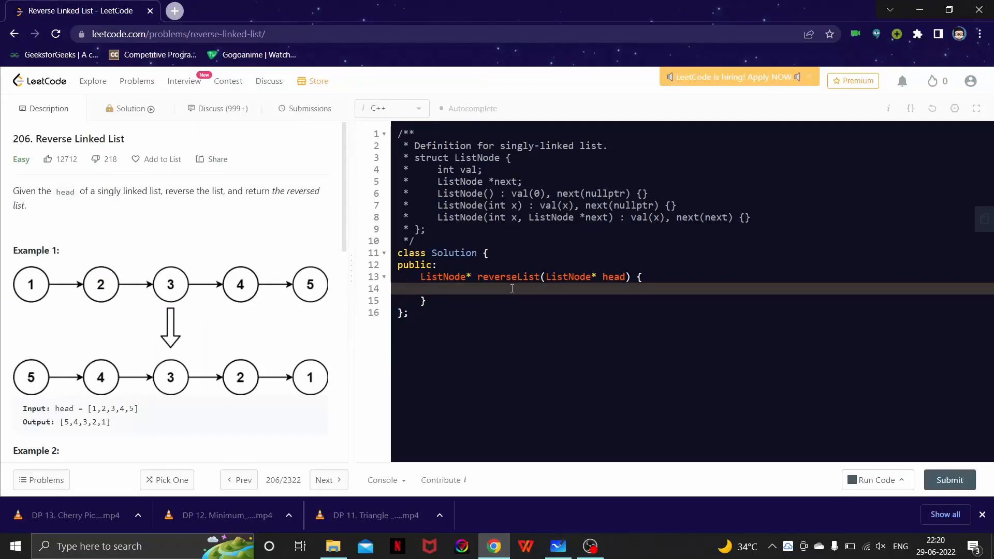
type("ListNode *curr = h")
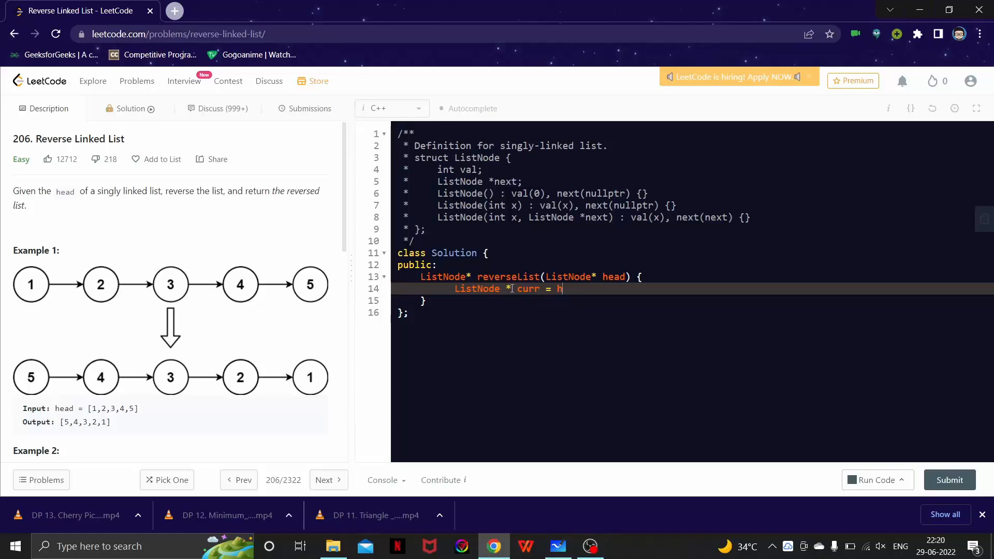
type("ead ,")
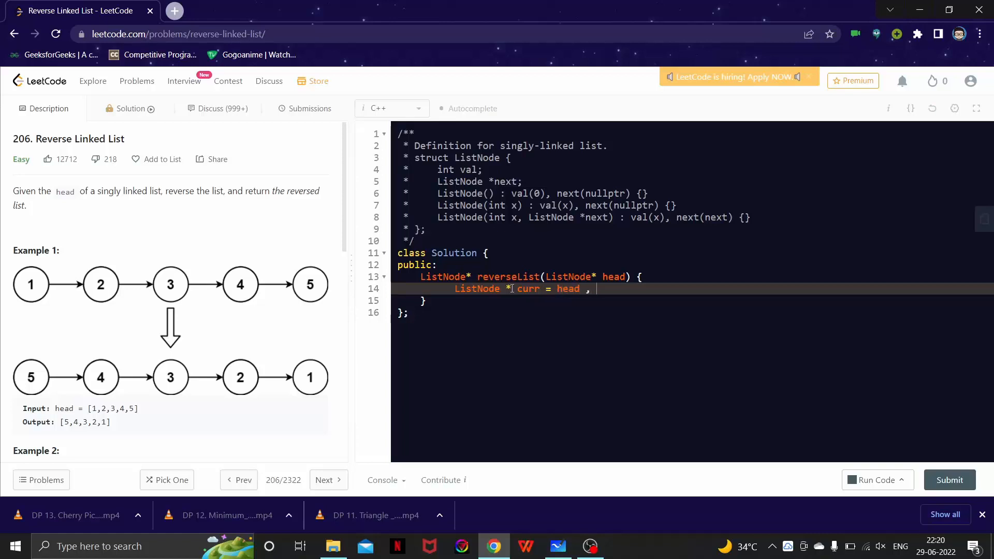
type("*prev = NU")
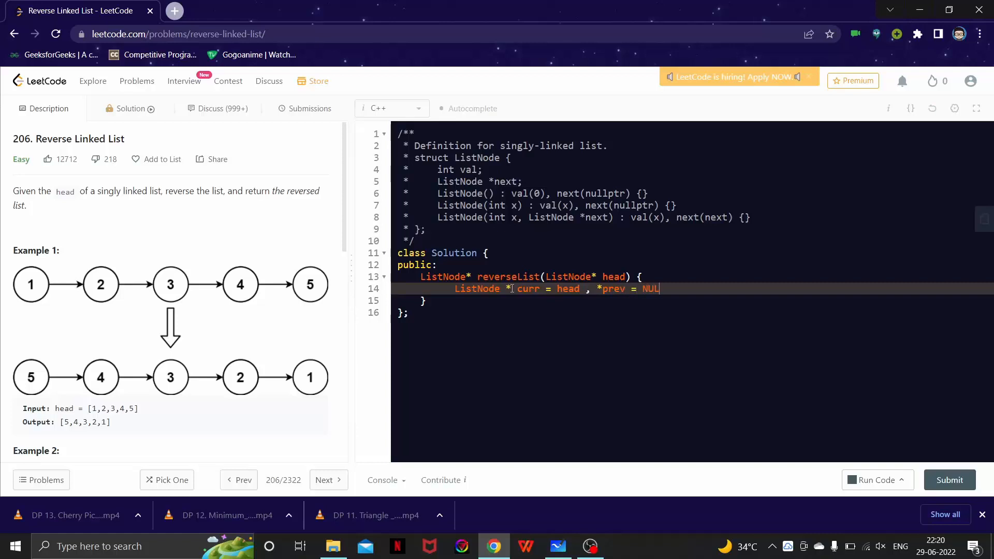
type("L;")
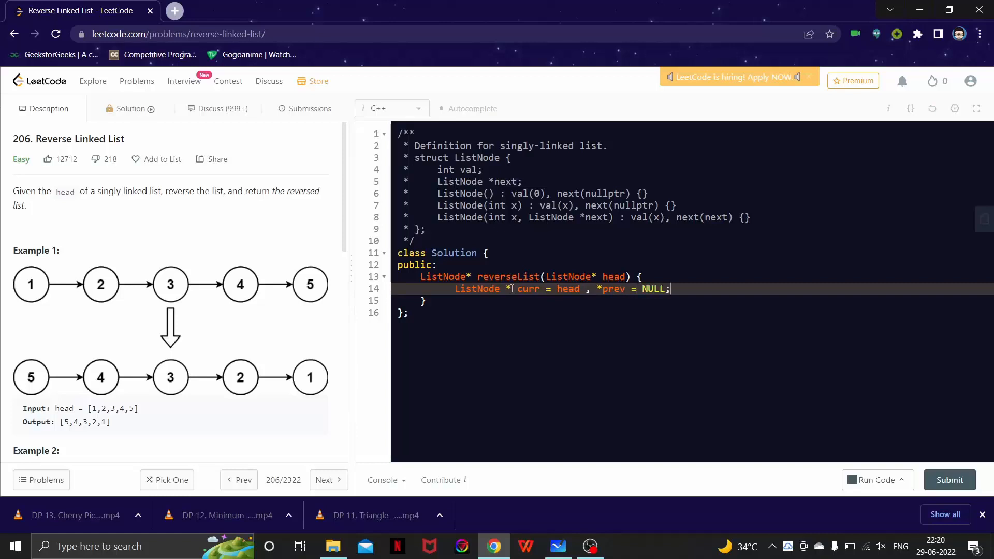
key("Enter")
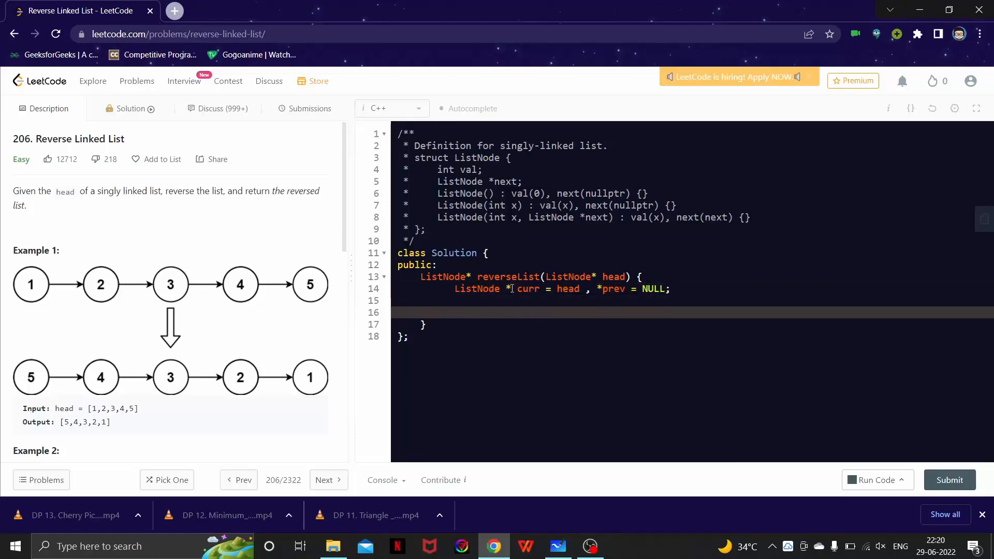
Write while(curr != NULL) and save the next node with ListNode *next = curr->next;
type("while(curr)")
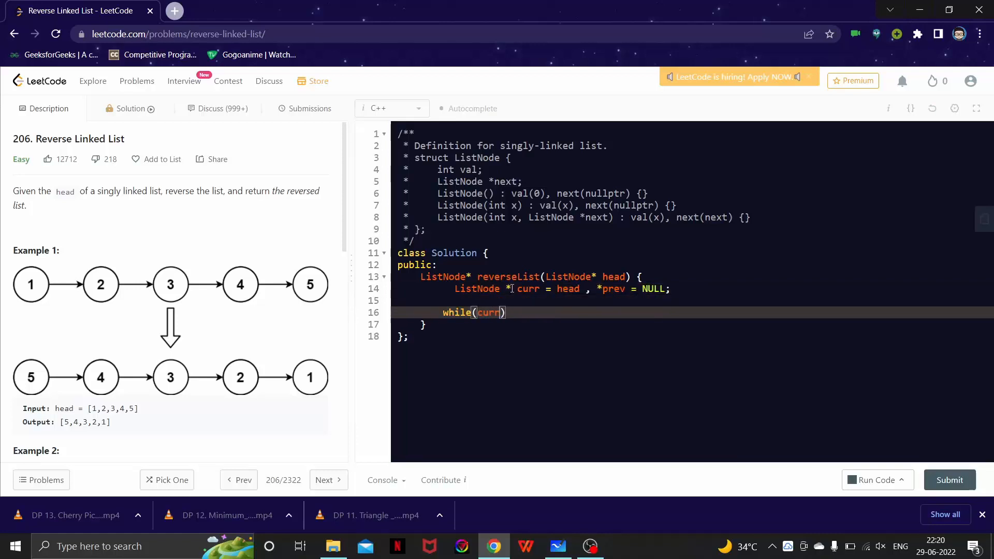
type("!= NUL")
type("{")
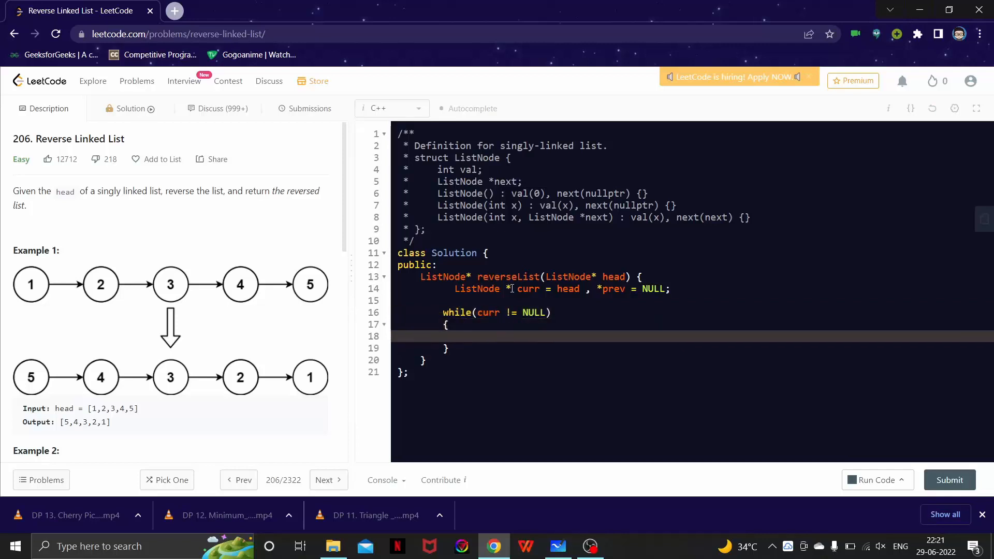
type("LIstN")
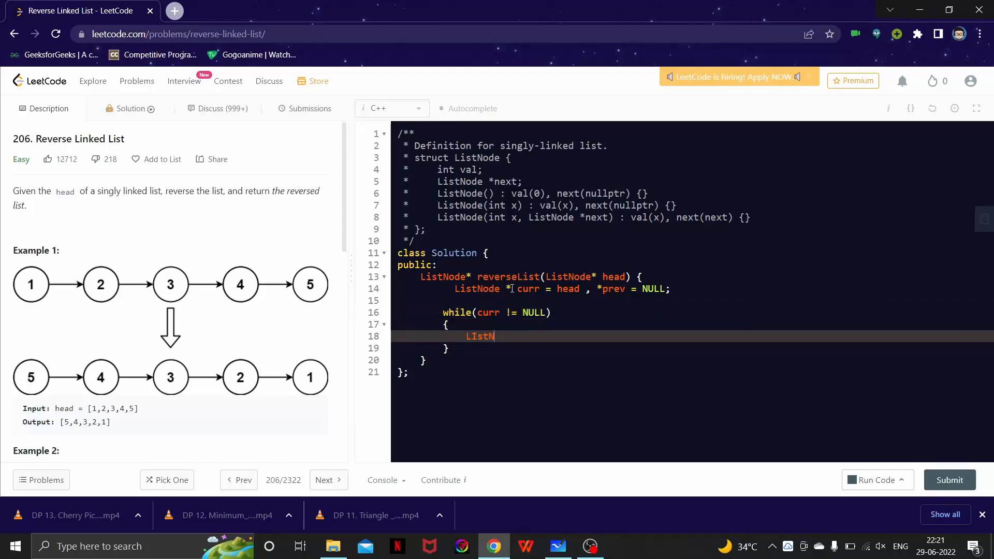
key("Backspace")
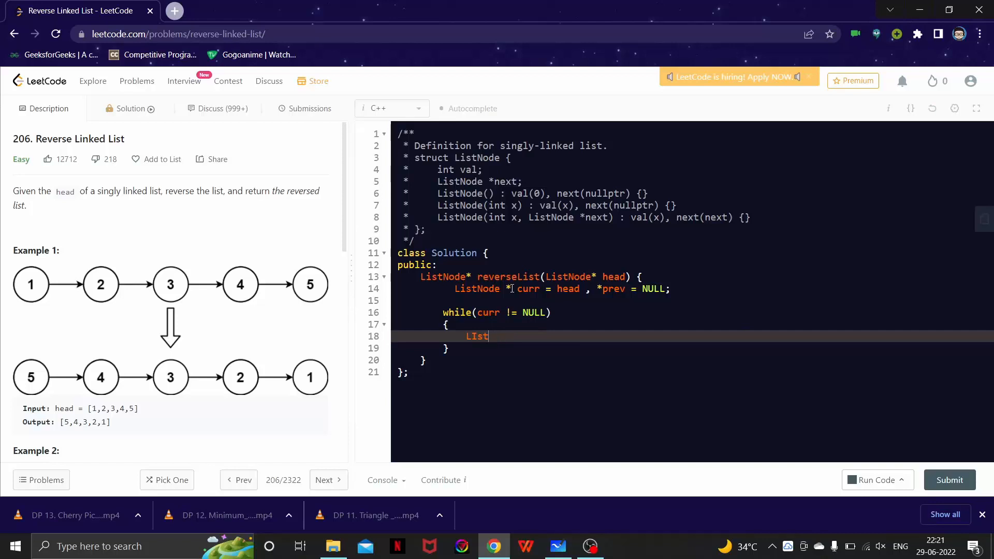
type("N")
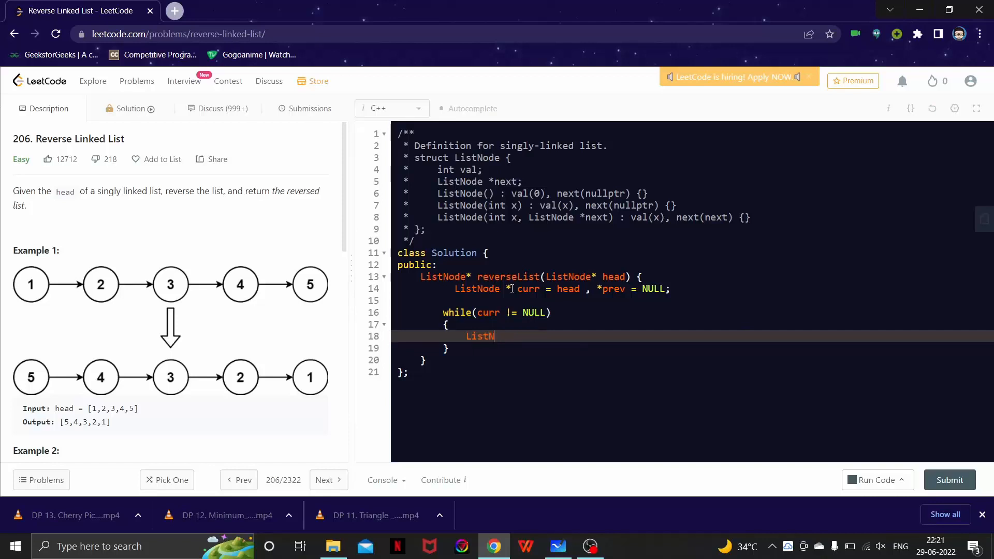
type("ode *next =")
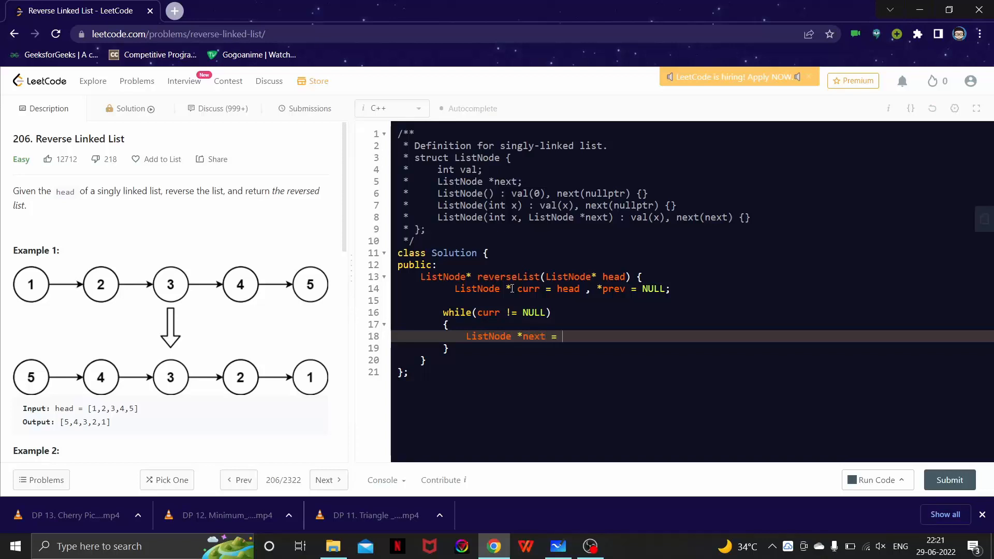
type("curr->ne")
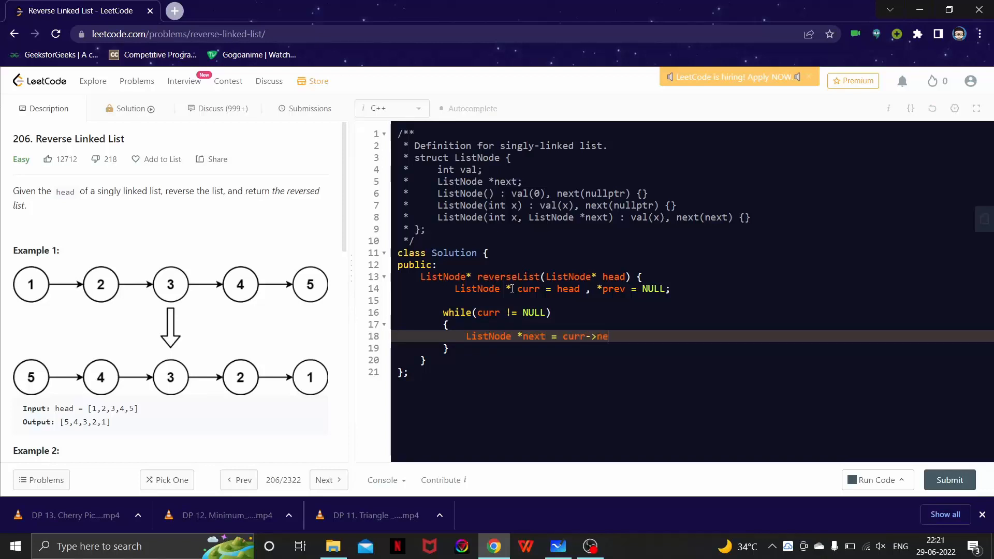
type("xt;")
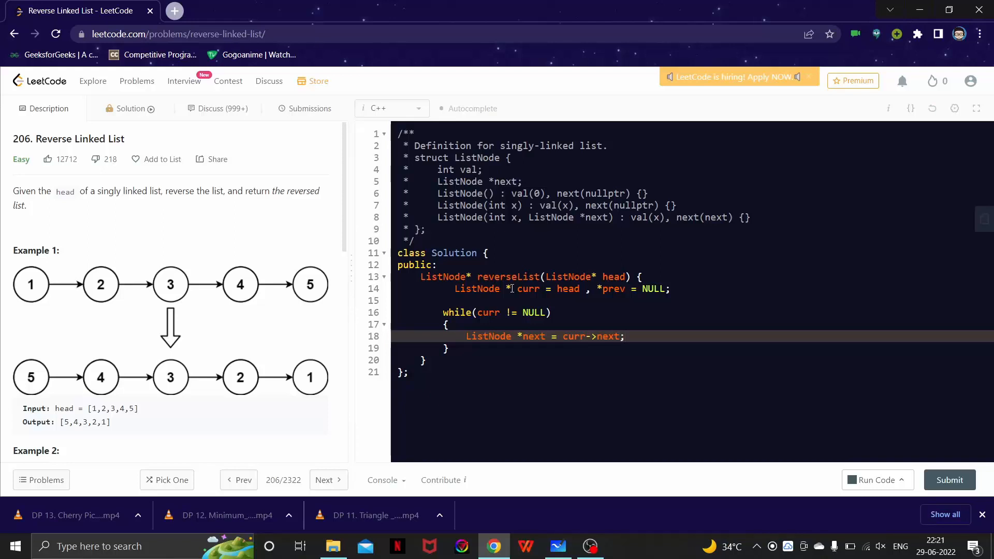
key("Enter")
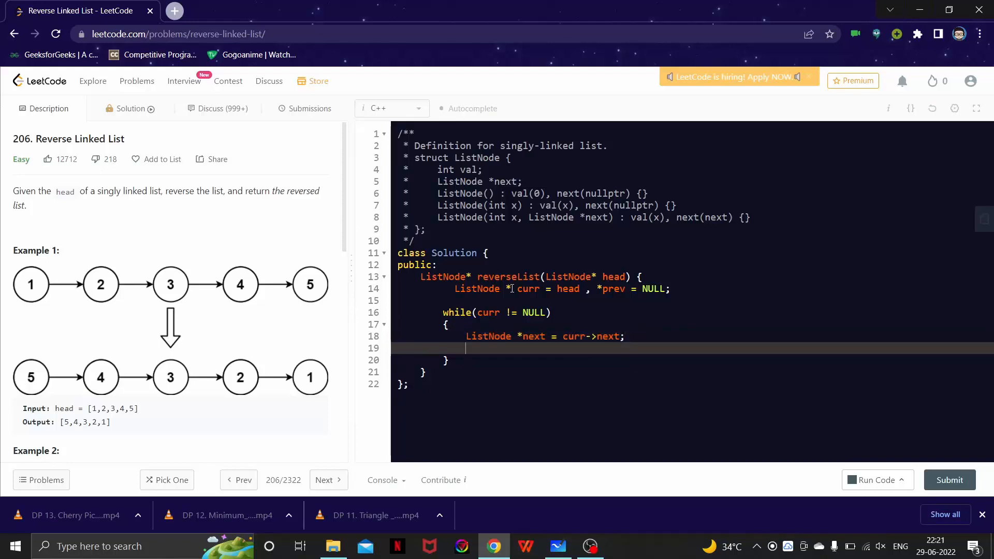
Reverse curr->next to prev, advance prev and curr, and end with return prev;
type("curr->ne")
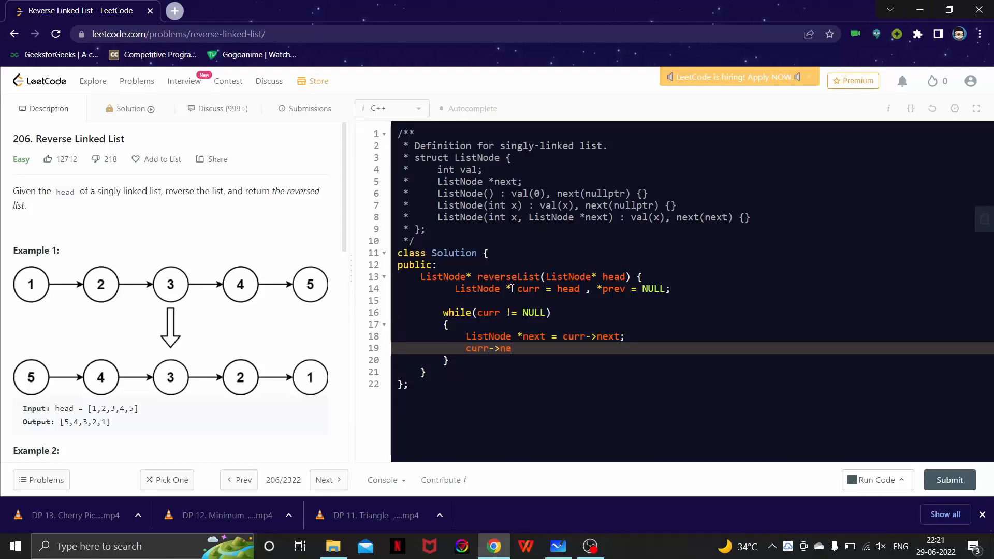
type("xt;")
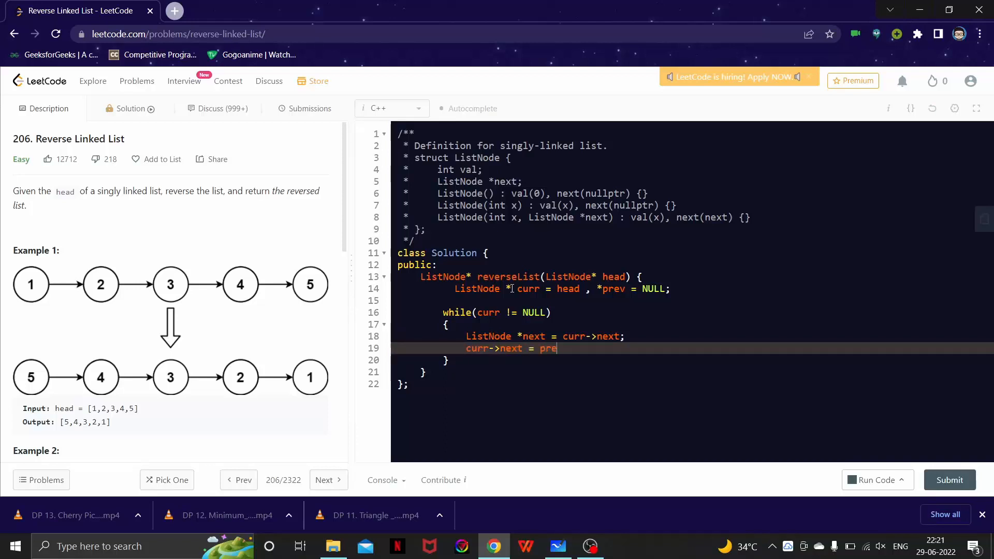
type("v;")
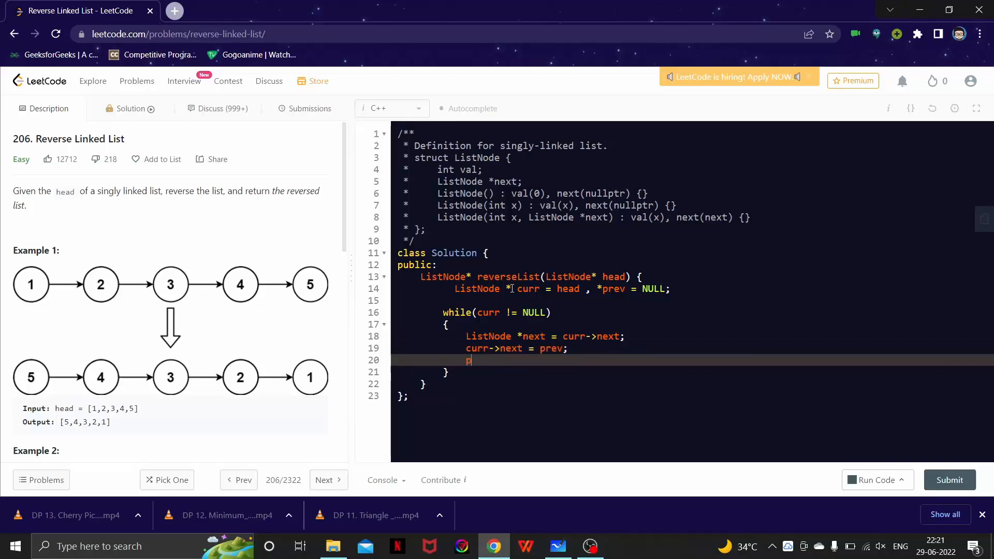
type("rev = curr;")
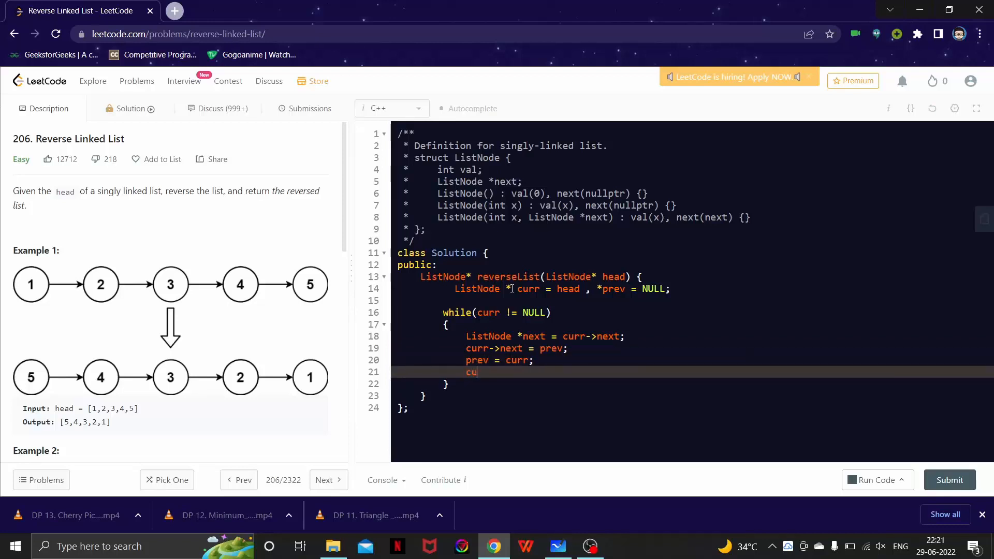
type("rr=")
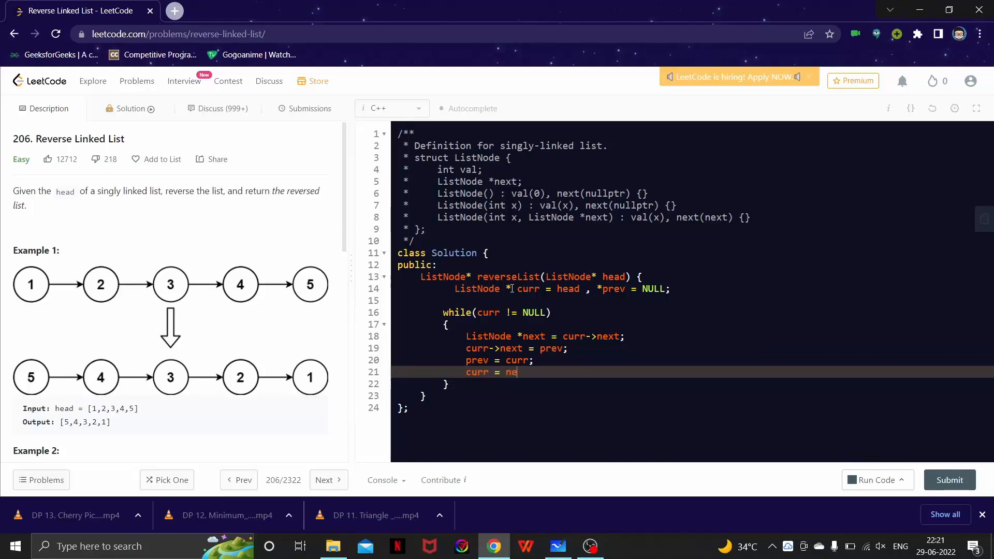
type("xt;")
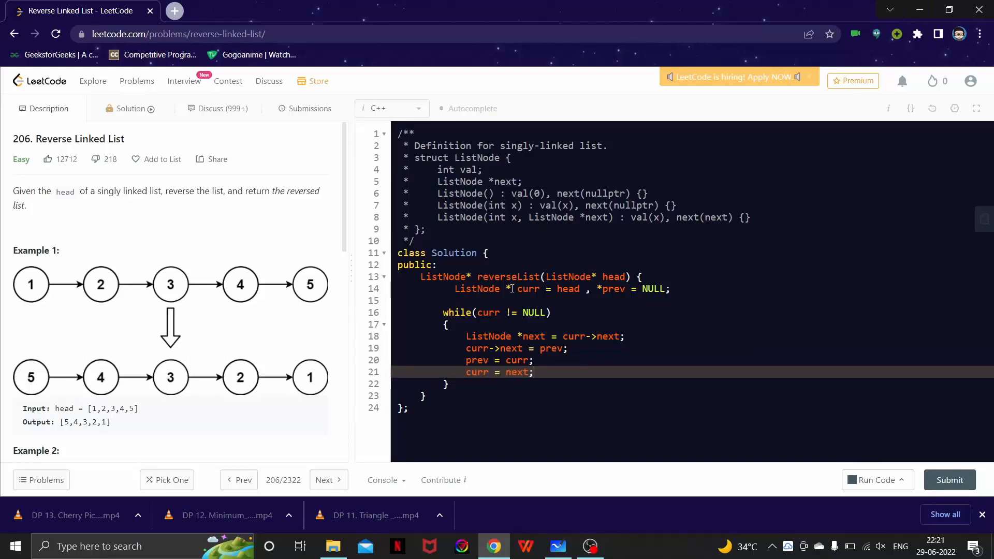
type("re")
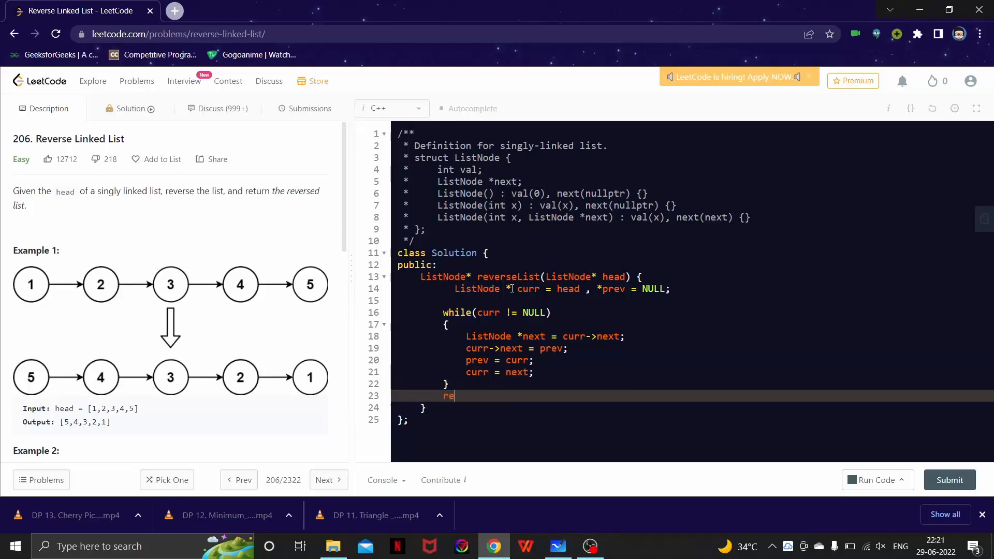
type("turn prev;")
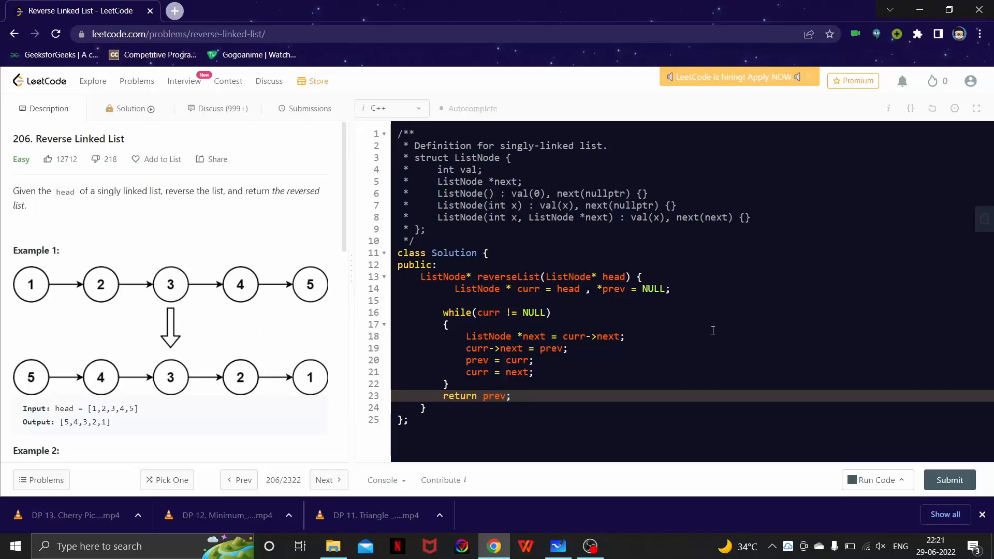
mouse_move(725, 363)
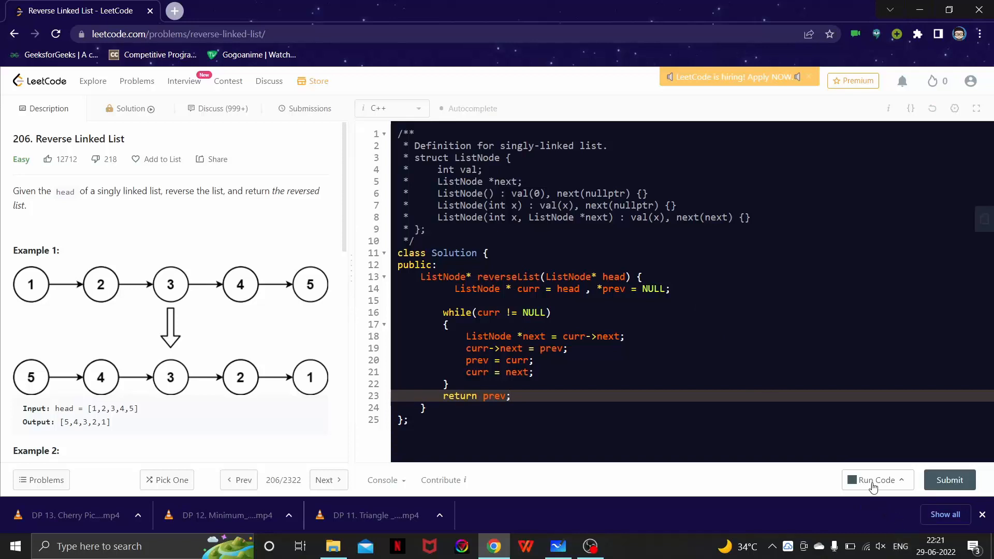
Run the example test to Accepted output [5,4,3,2,1], then submit the solution
left_click(874, 479)
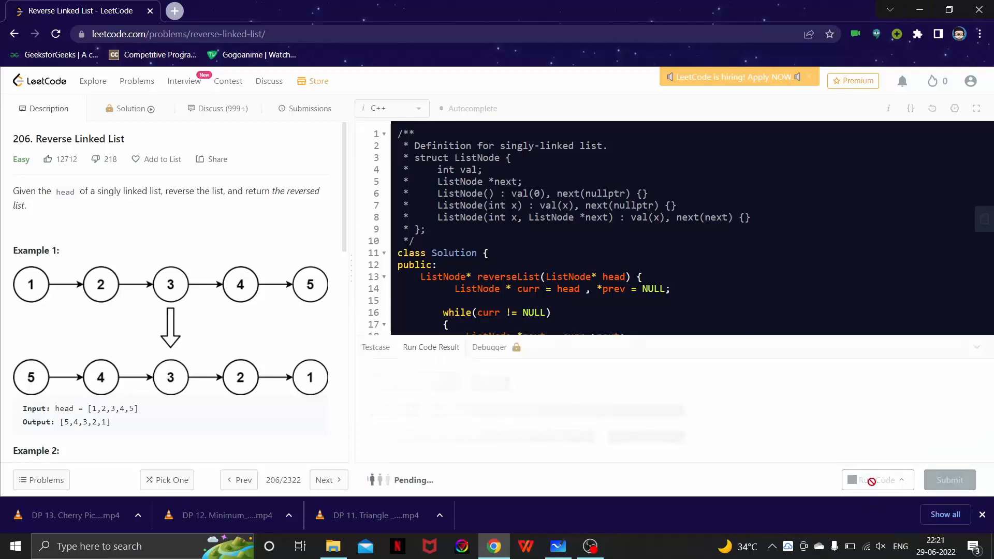
left_click(874, 480)
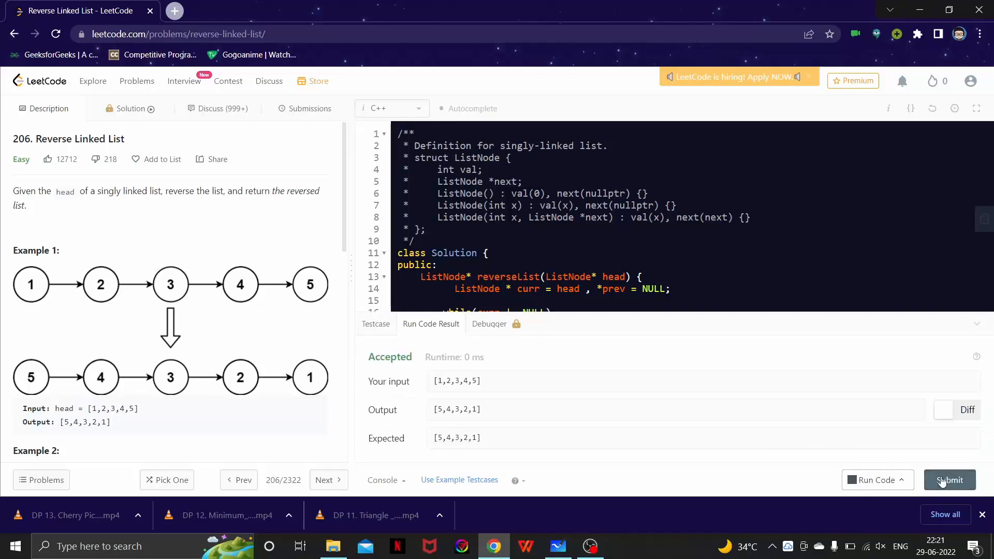
left_click(949, 479)
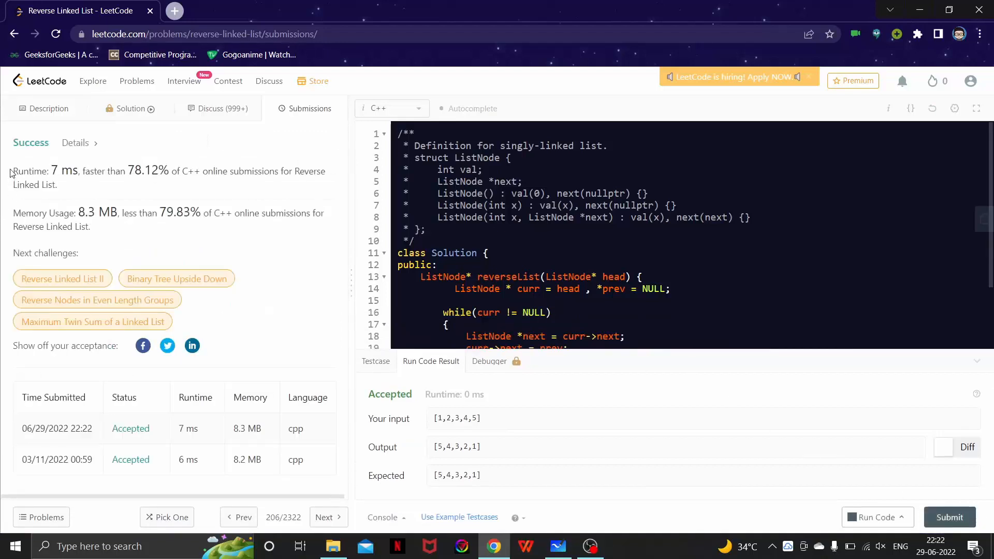
mouse_move(126, 238)
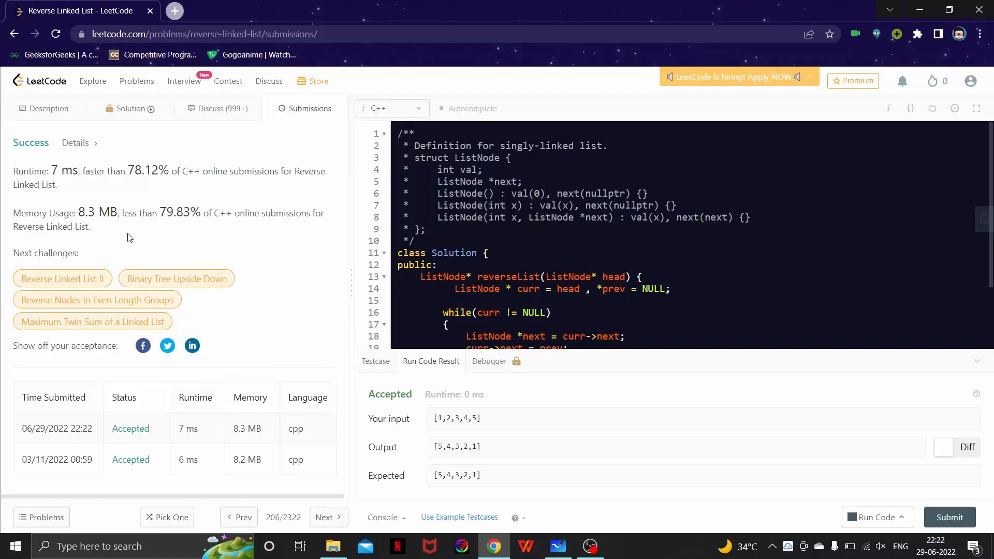
mouse_move(592, 351)
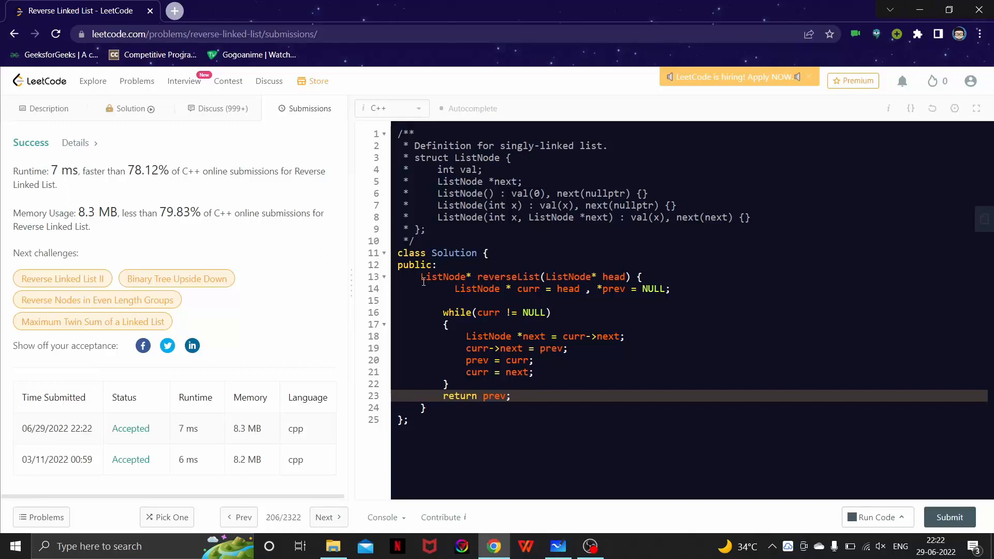
mouse_move(422, 280)
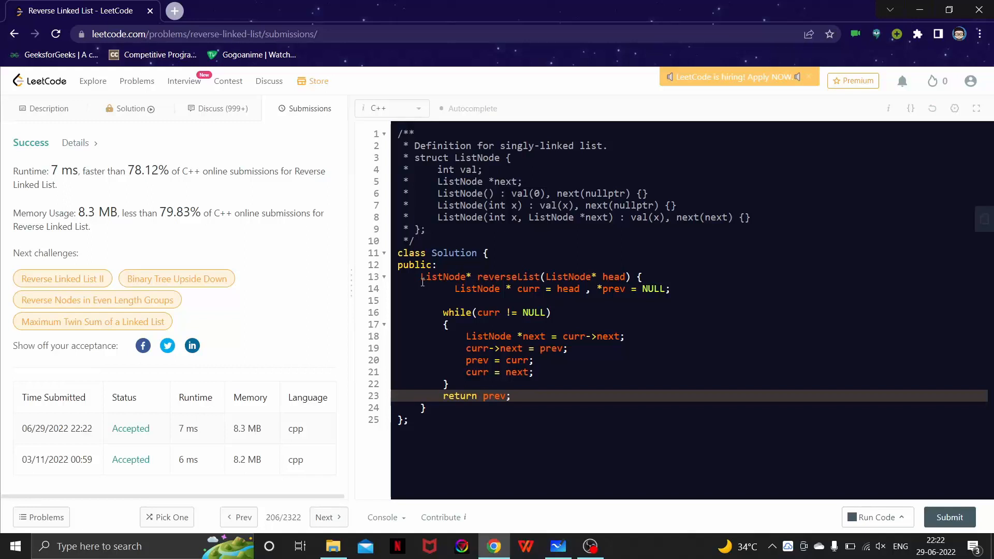